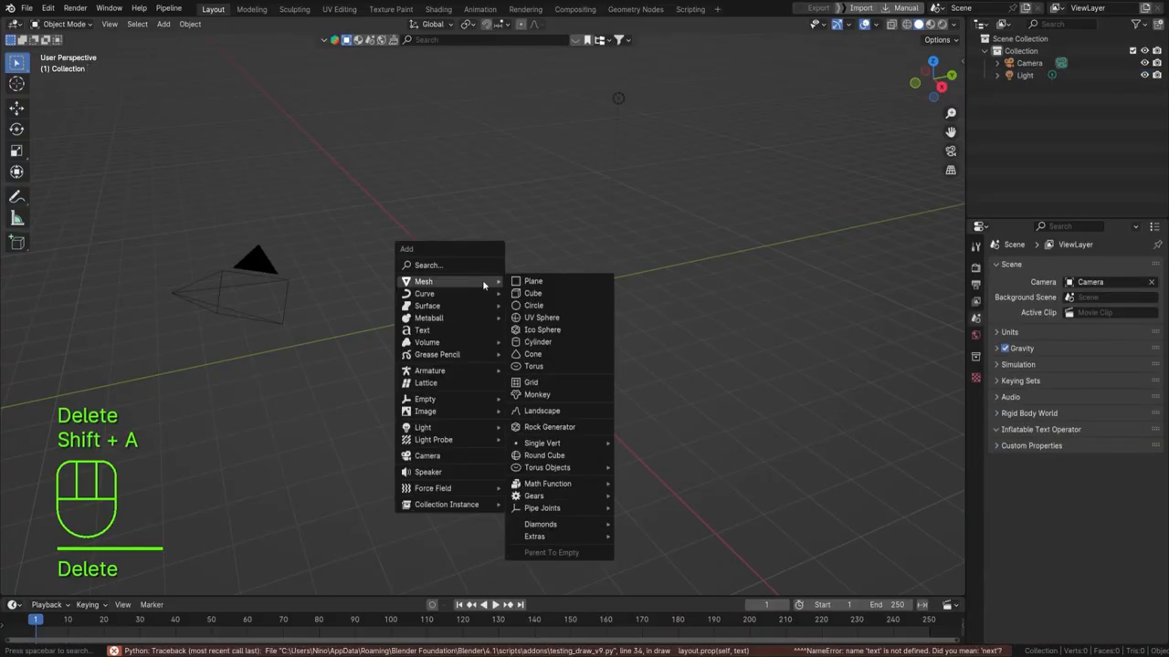
Add a smooth-shaded UV sphere and raise it high above the origin along Z.
left_click(541, 318)
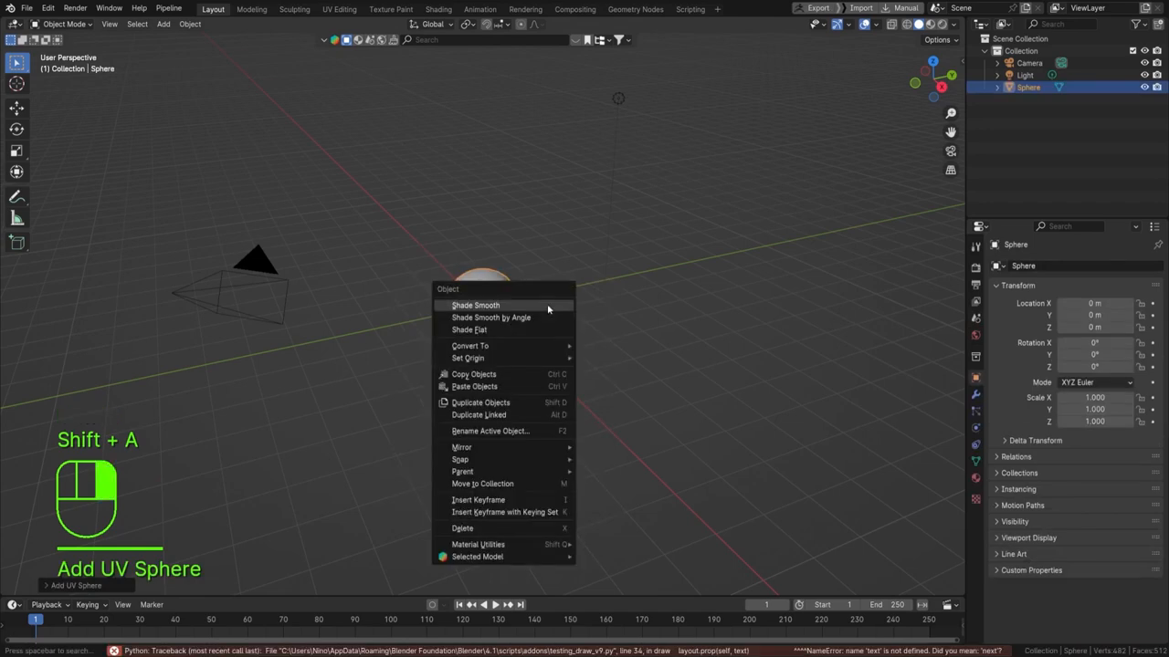
left_click(474, 305)
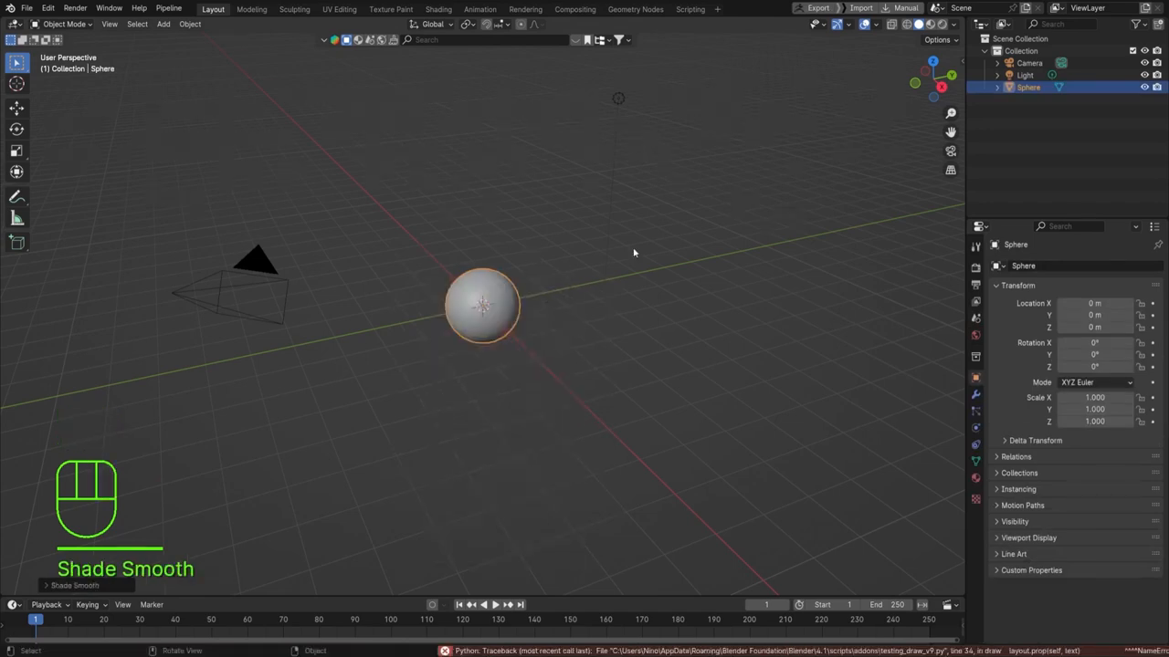
key("KP_1")
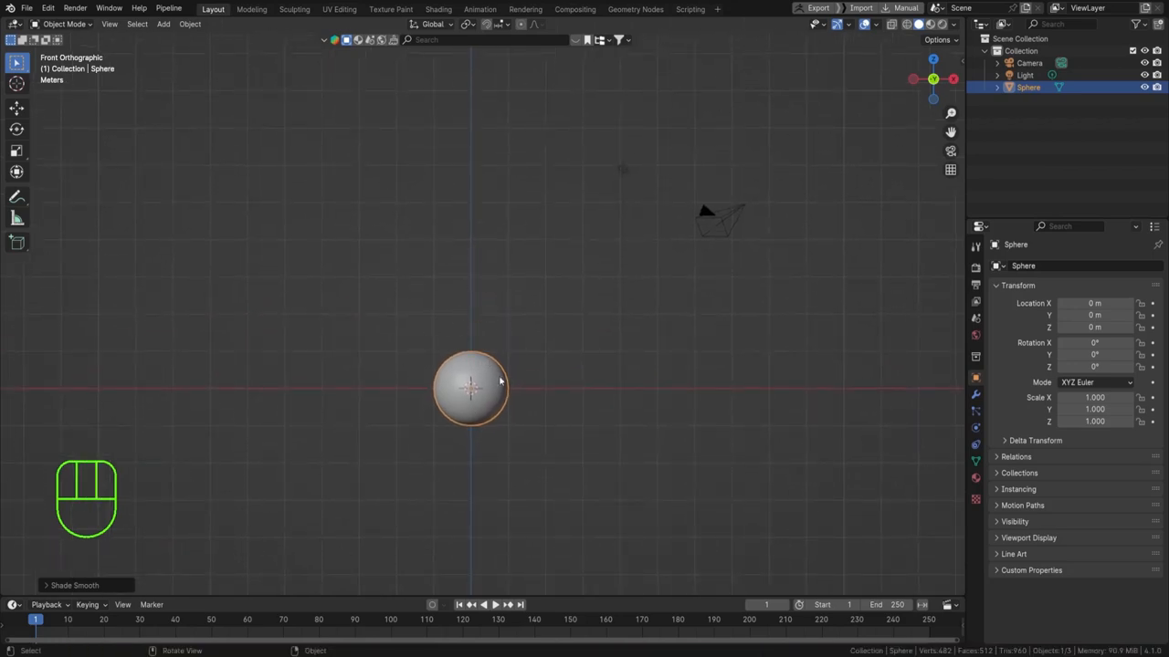
key("g")
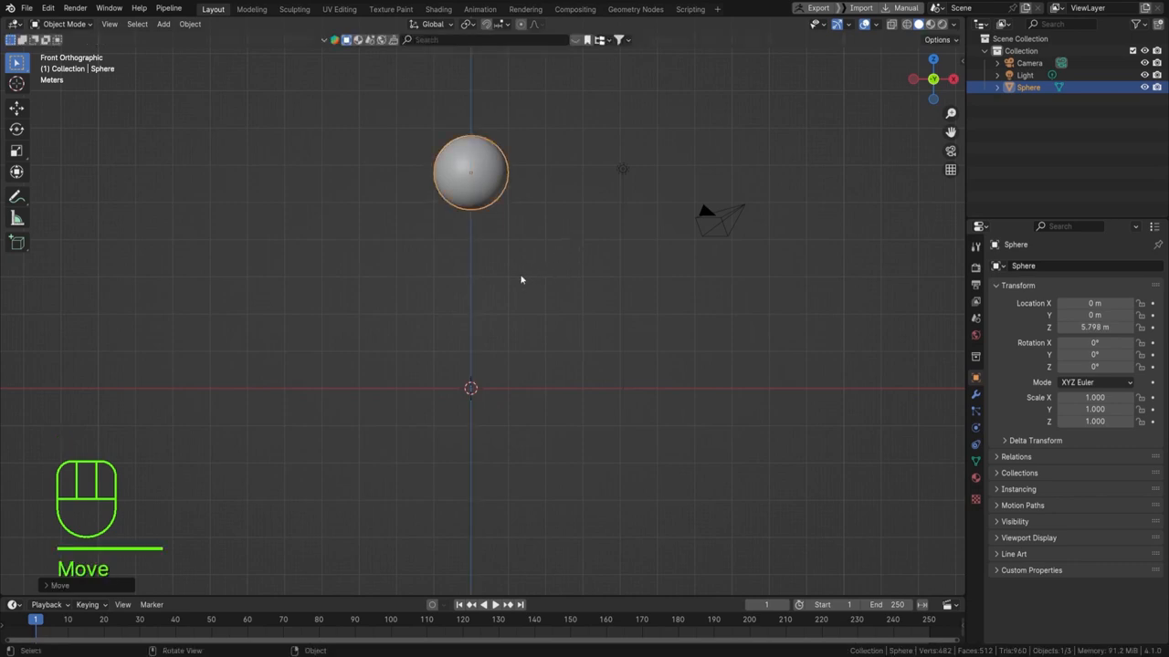
Add a plane below the sphere and scale it up into a large floor.
key("shift+a")
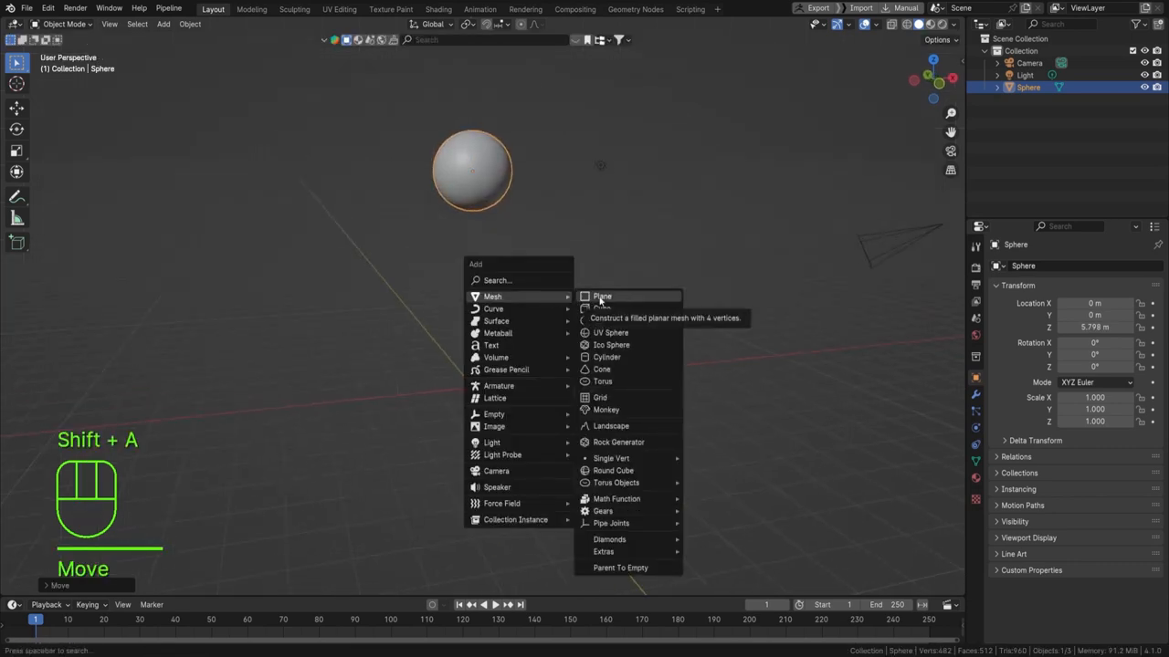
left_click(602, 296)
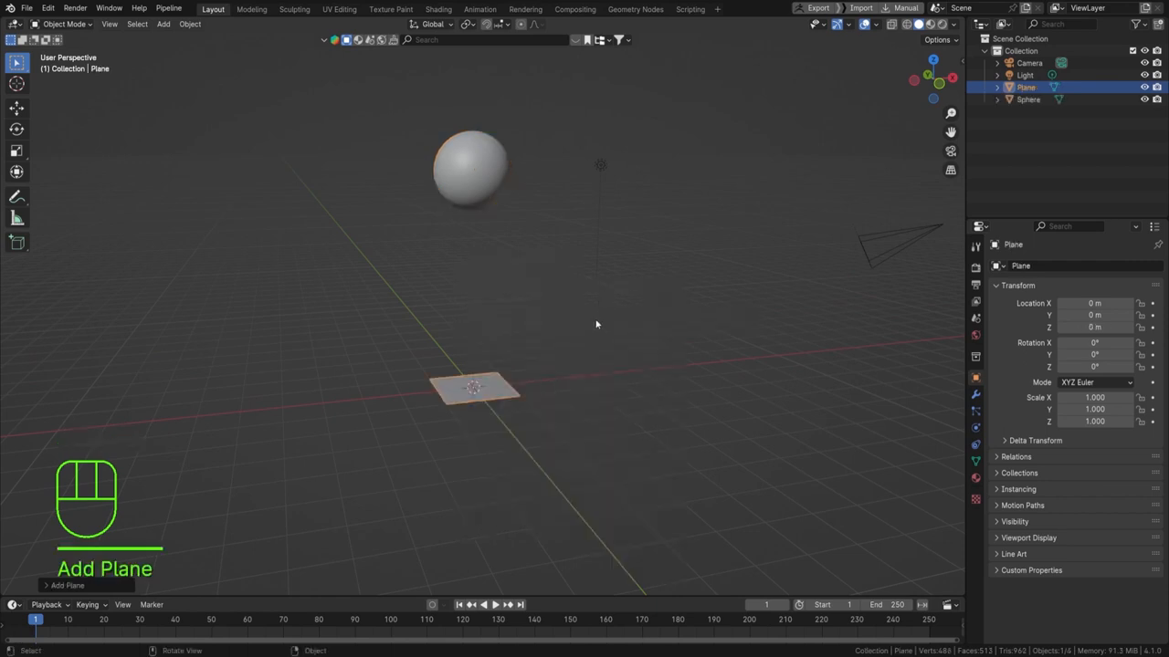
key("s")
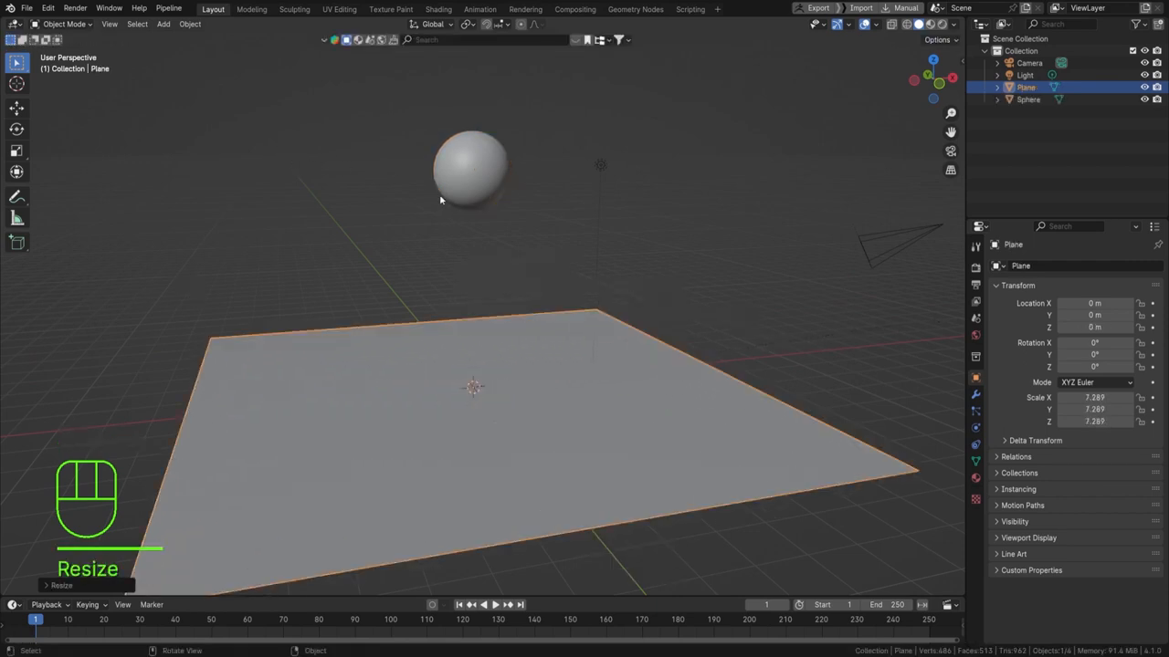
Keyframe the sphere's transform at frame 1, then clear the rotation and scale keyframes.
left_click(471, 174)
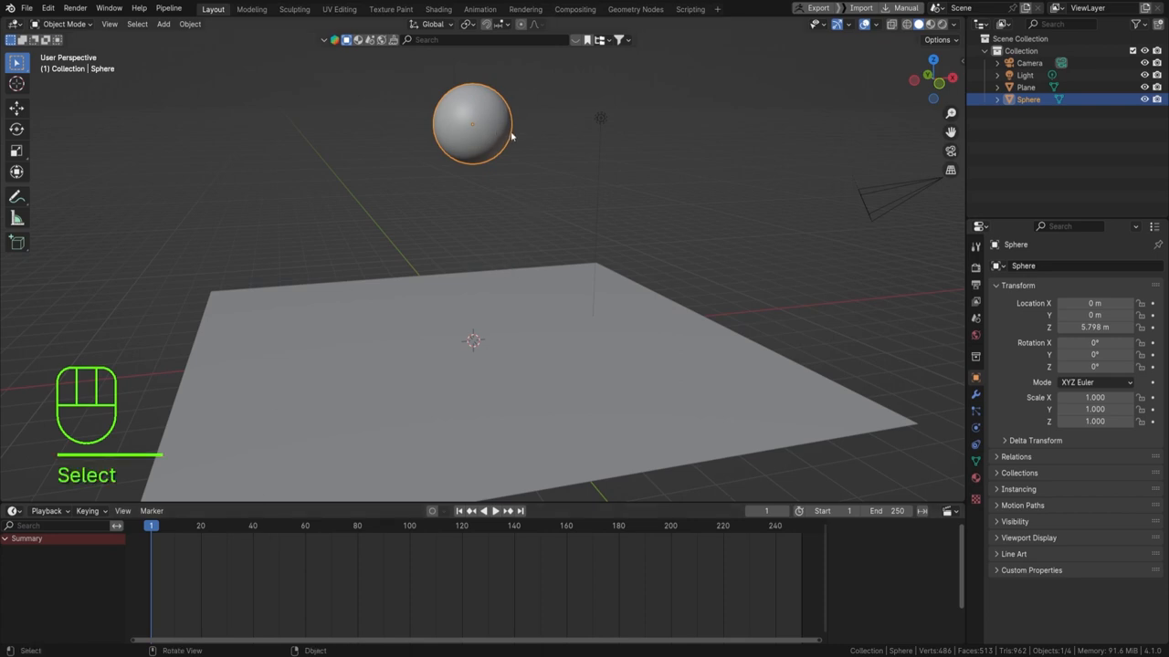
key("I")
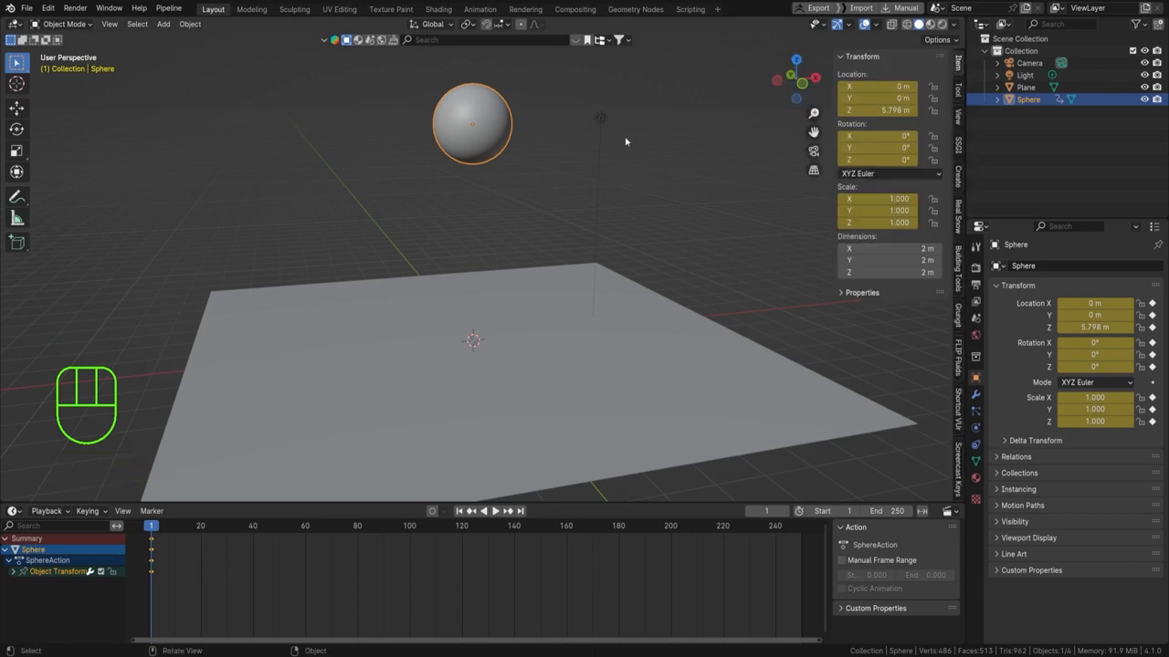
key("I")
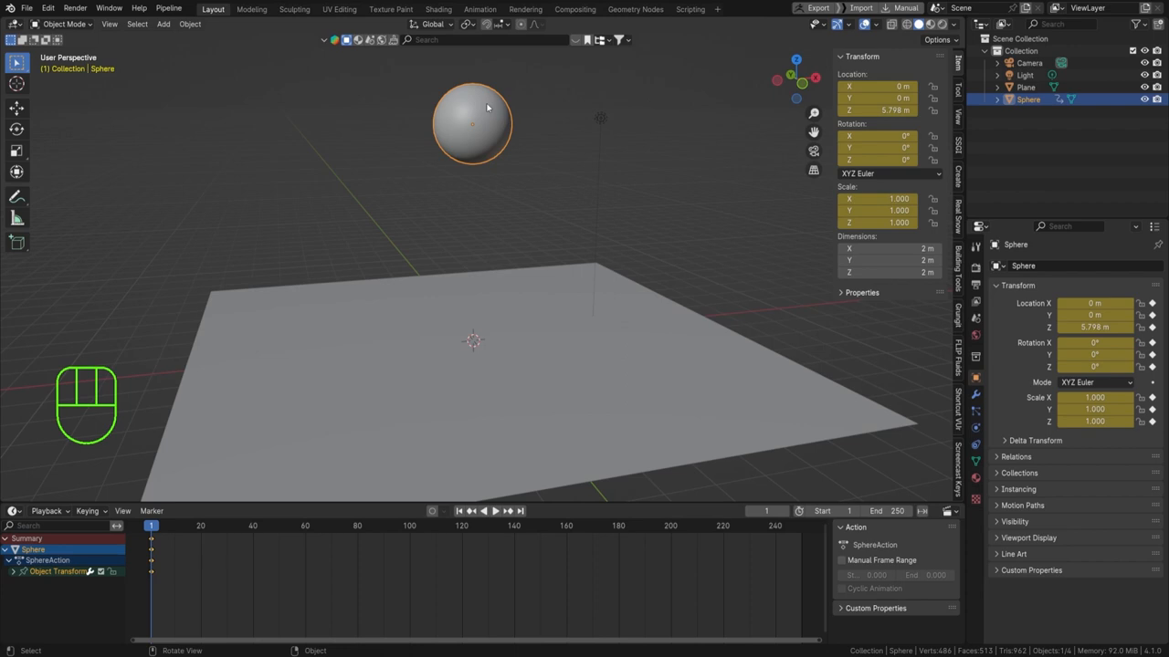
mouse_move(720, 126)
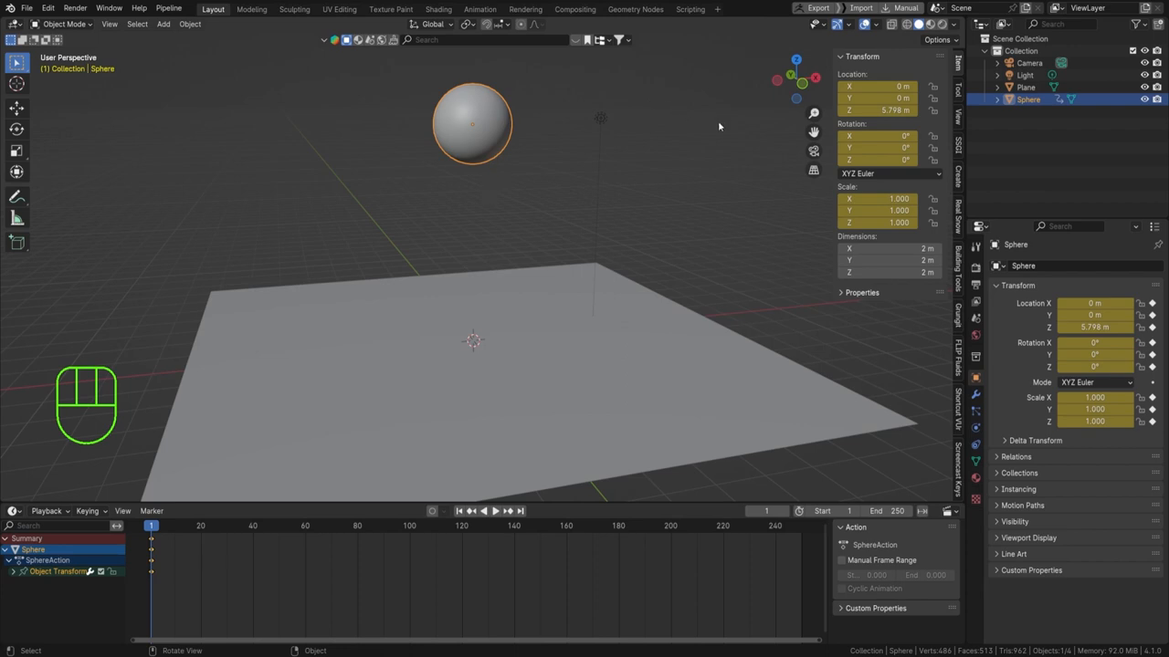
right_click(891, 109)
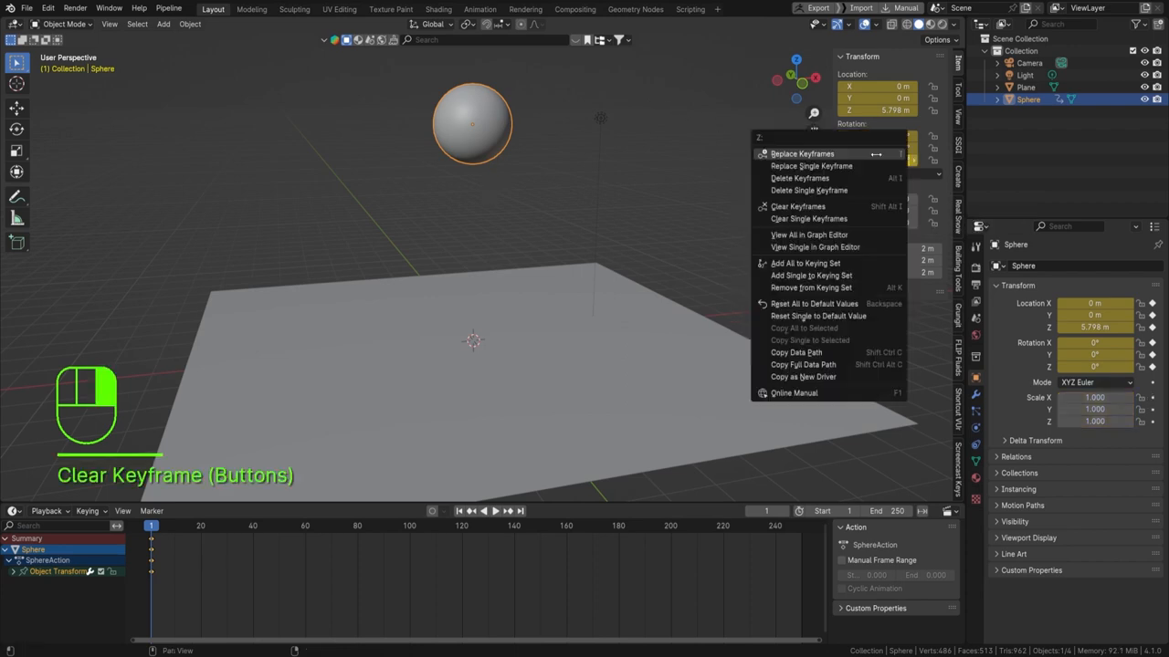
left_click(800, 179)
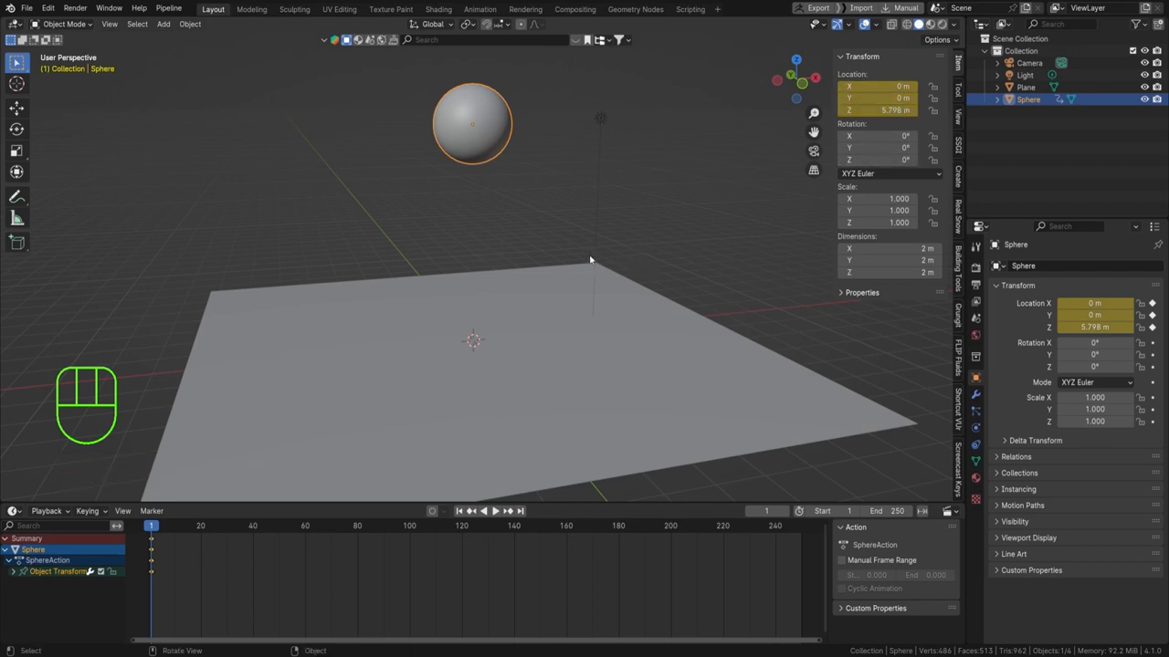
left_click_drag(142, 539, 174, 588)
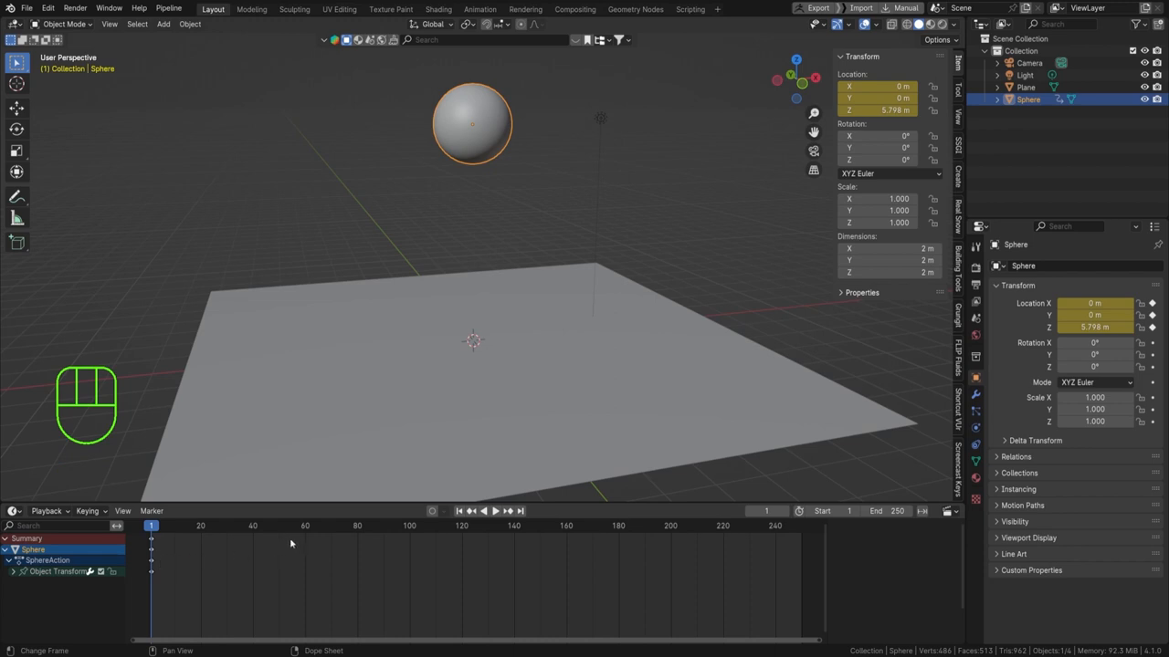
End the animation at frame 40 and copy the frame-1 location keys to frame 40.
left_click(873, 511)
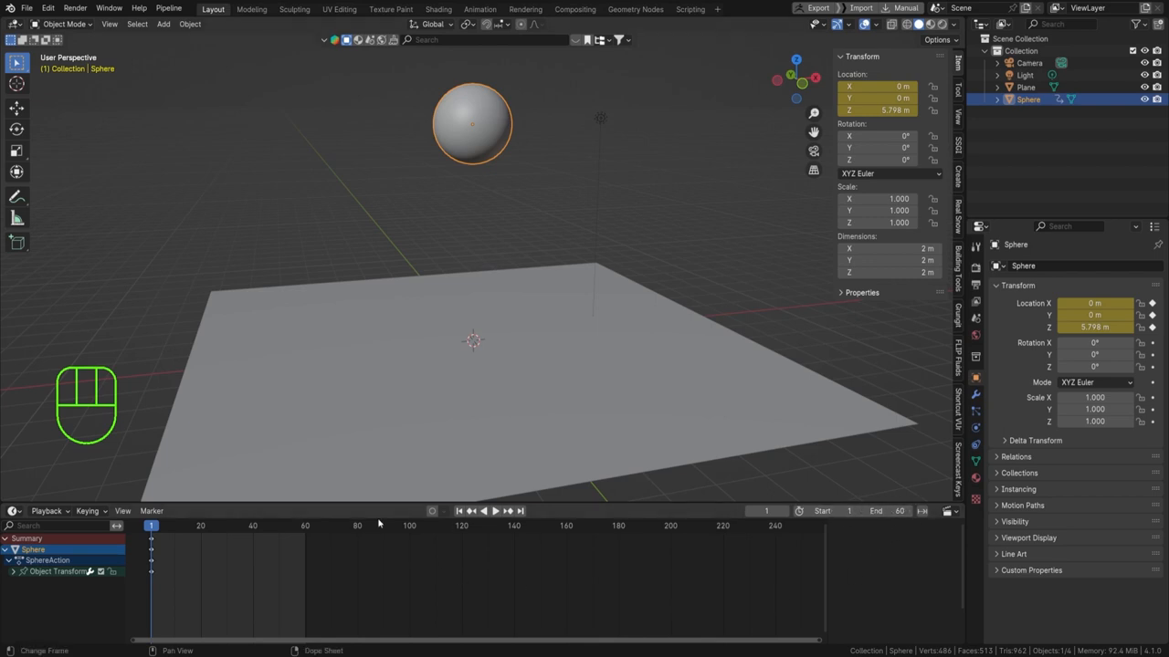
mouse_move(292, 545)
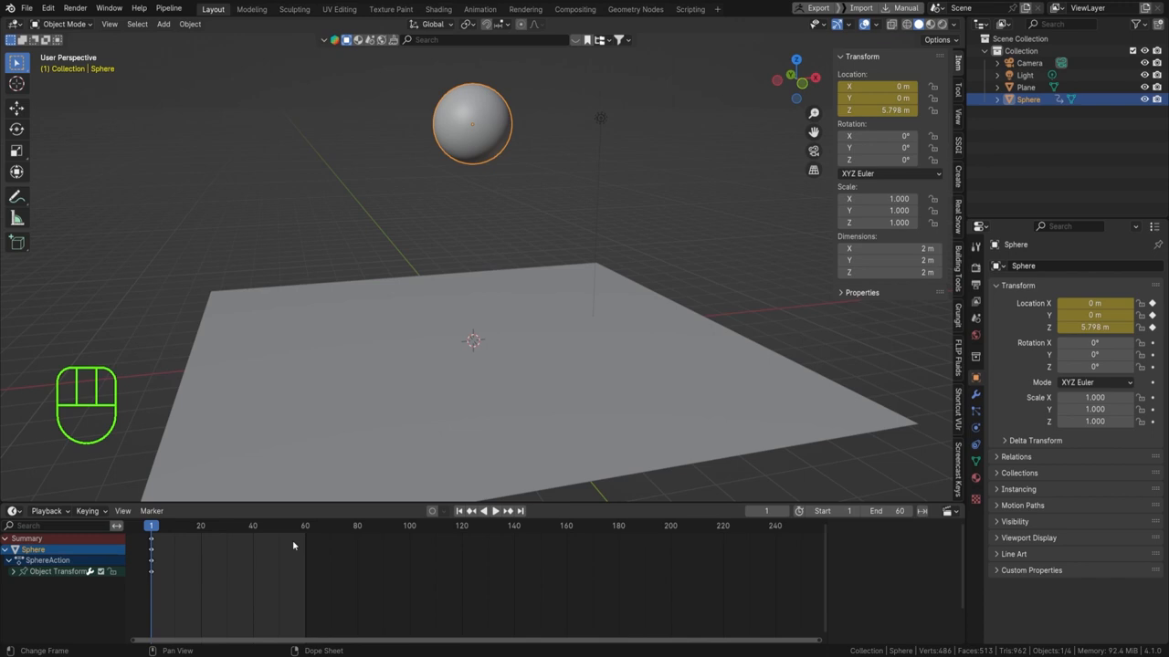
left_click(305, 526)
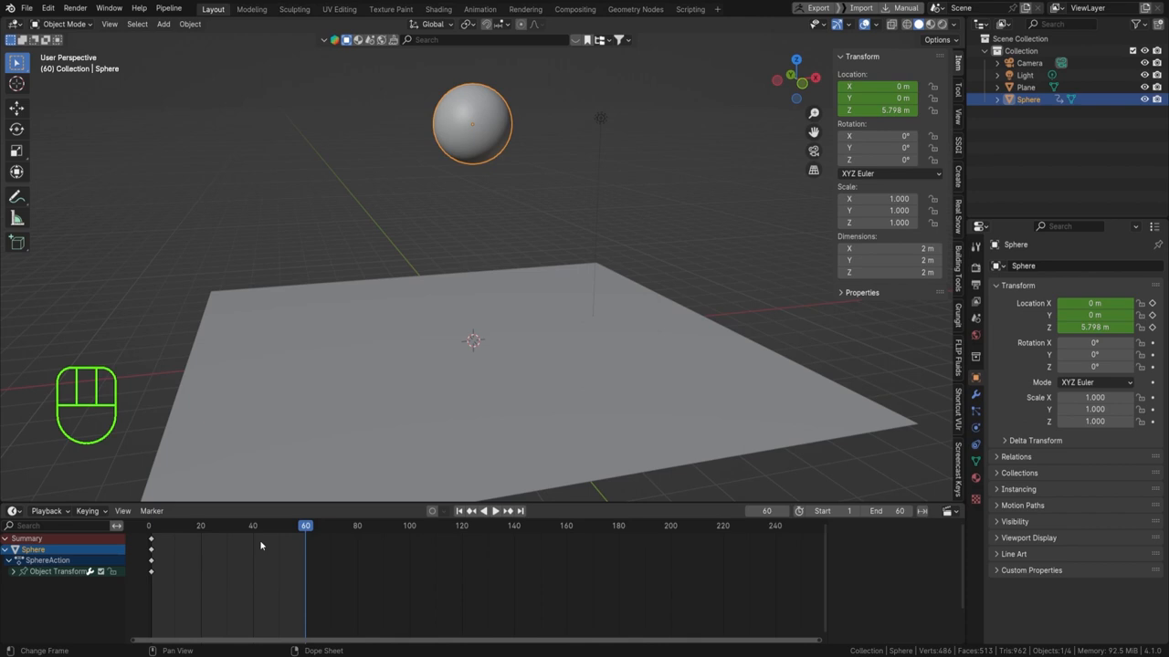
mouse_move(263, 545)
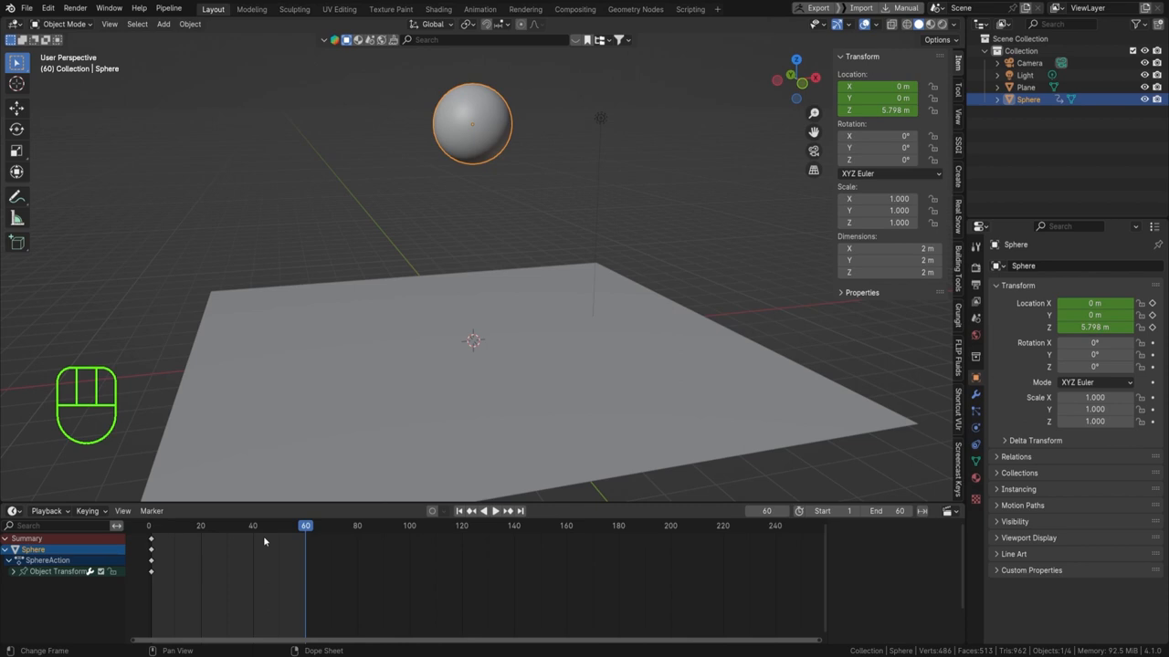
mouse_move(154, 538)
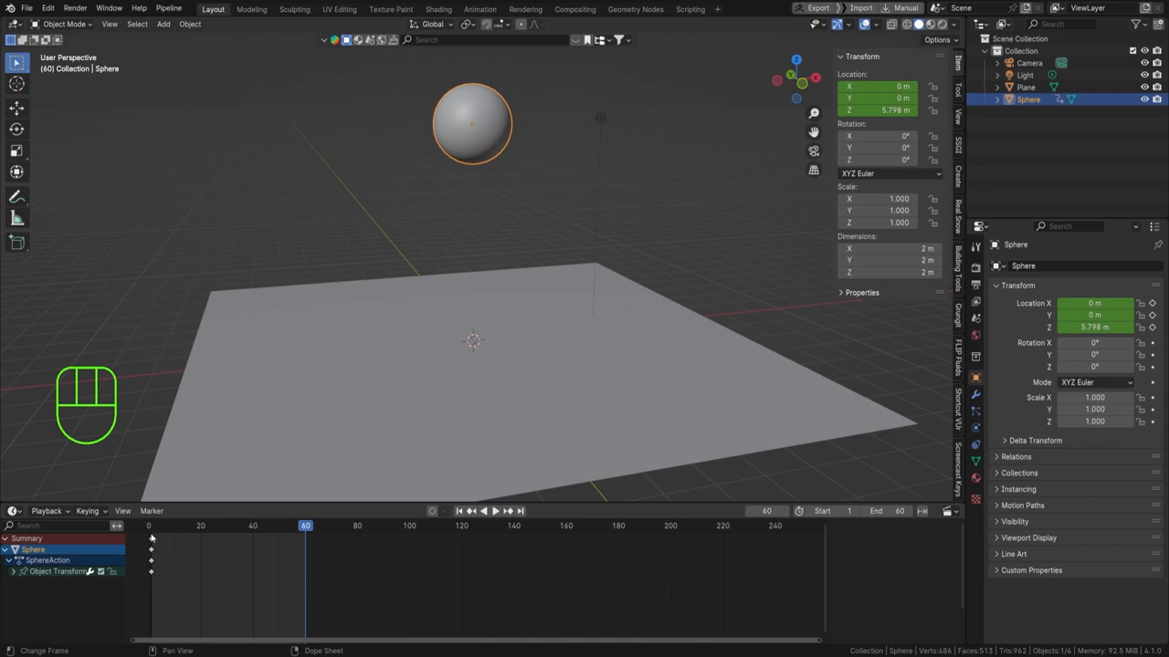
mouse_move(179, 514)
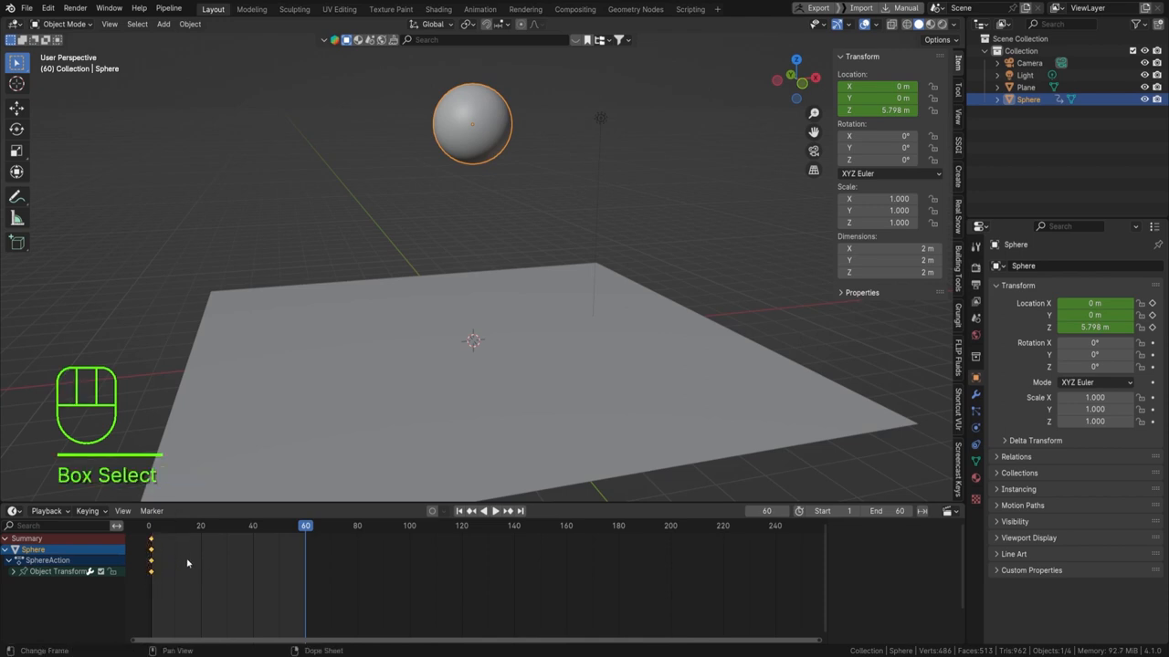
key("ctrl+c")
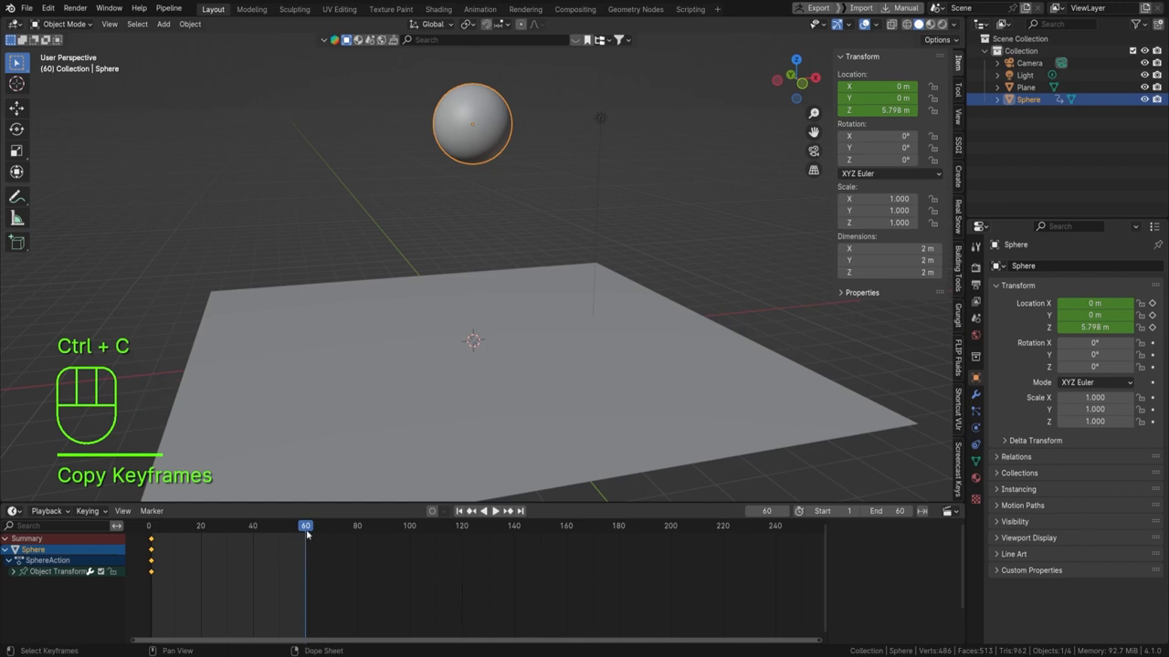
key("ctrl+v")
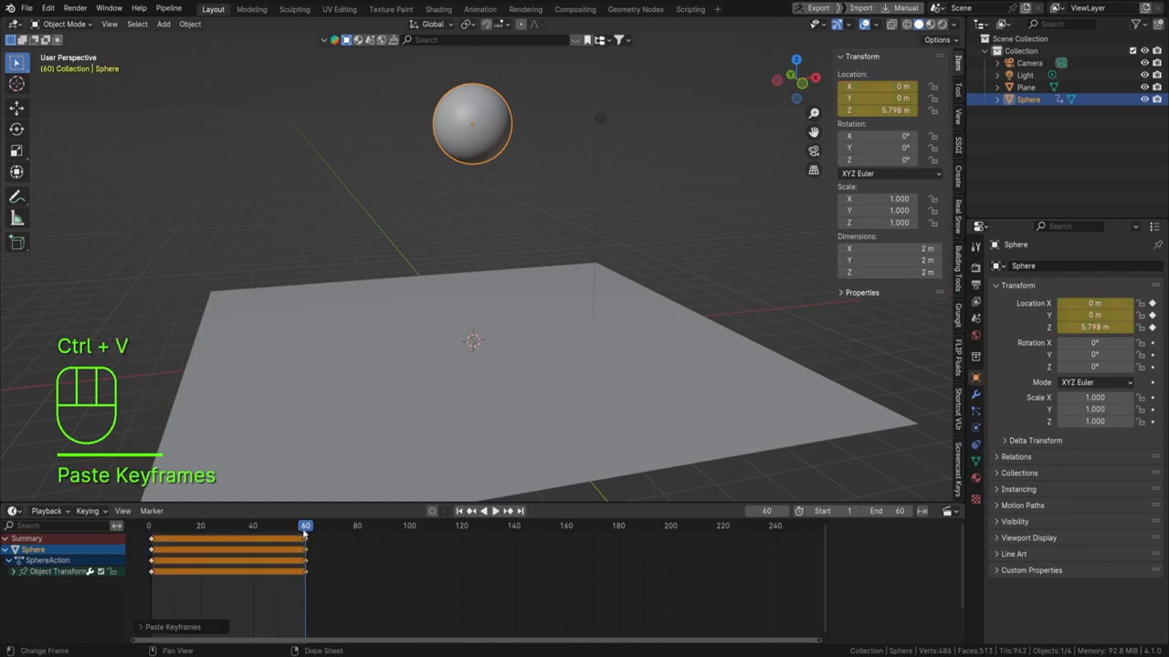
left_click(226, 526)
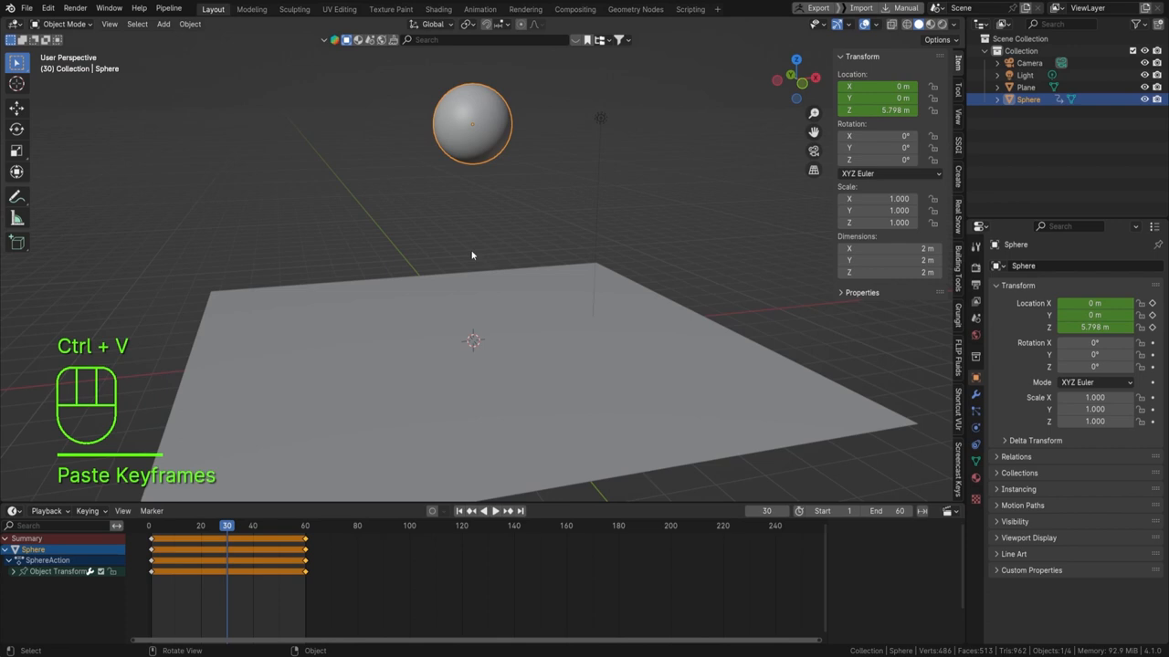
Lower the sphere onto the floor at the middle frame, key its location and play the bounce.
key("KP_1")
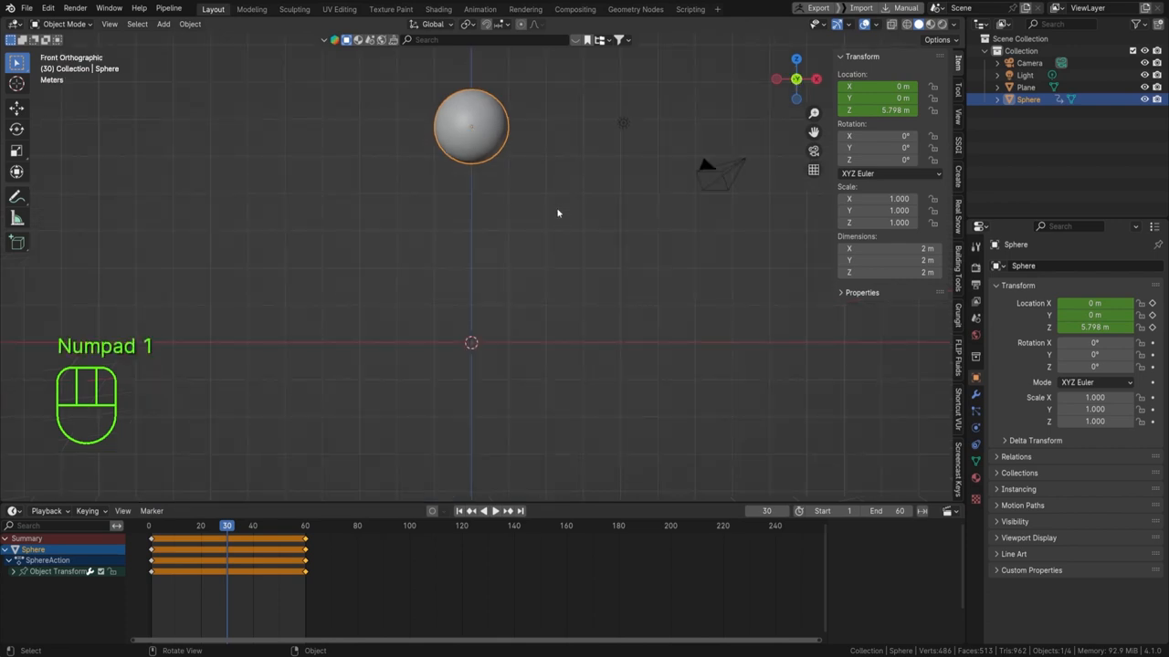
key("g")
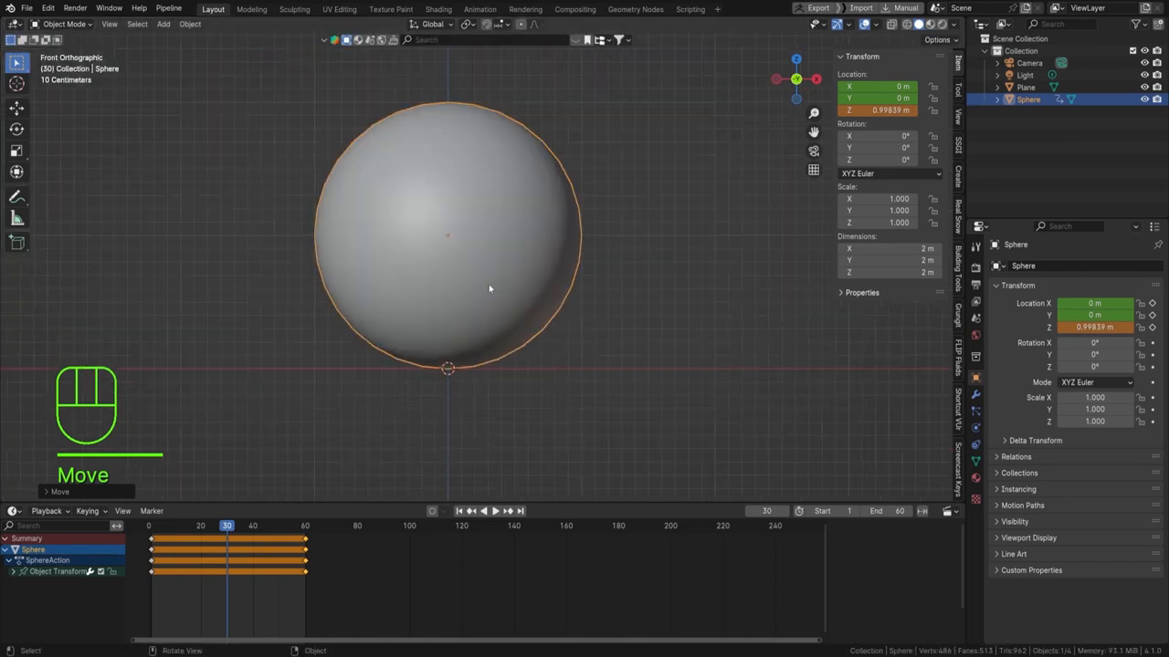
key("i")
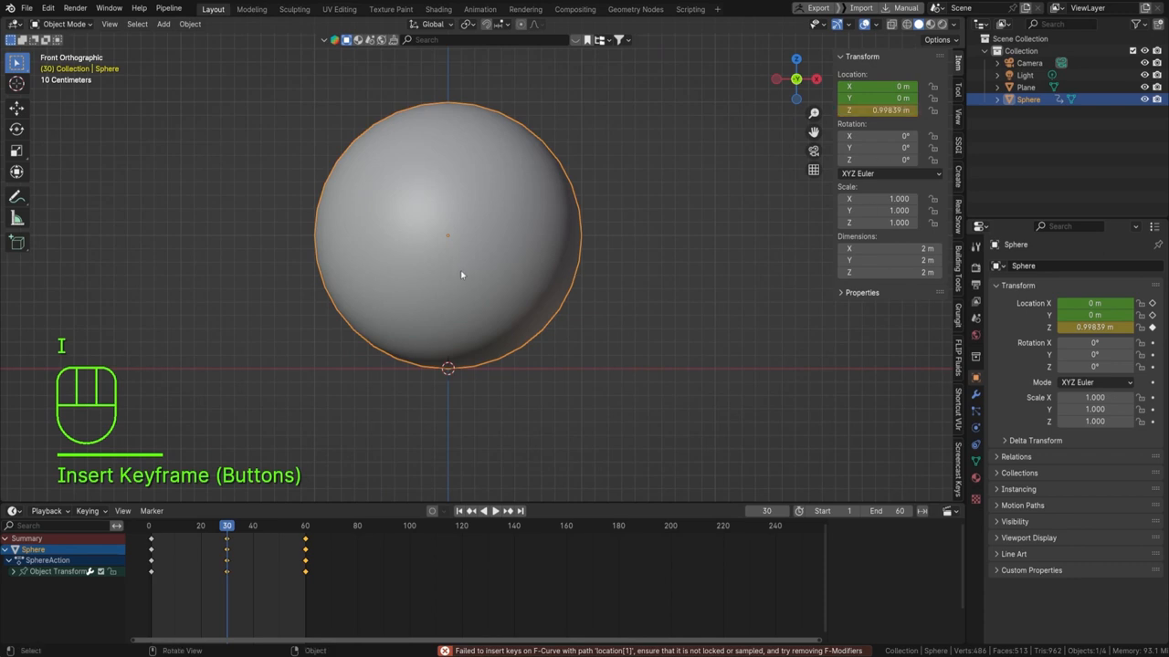
left_click_drag(456, 274, 475, 311)
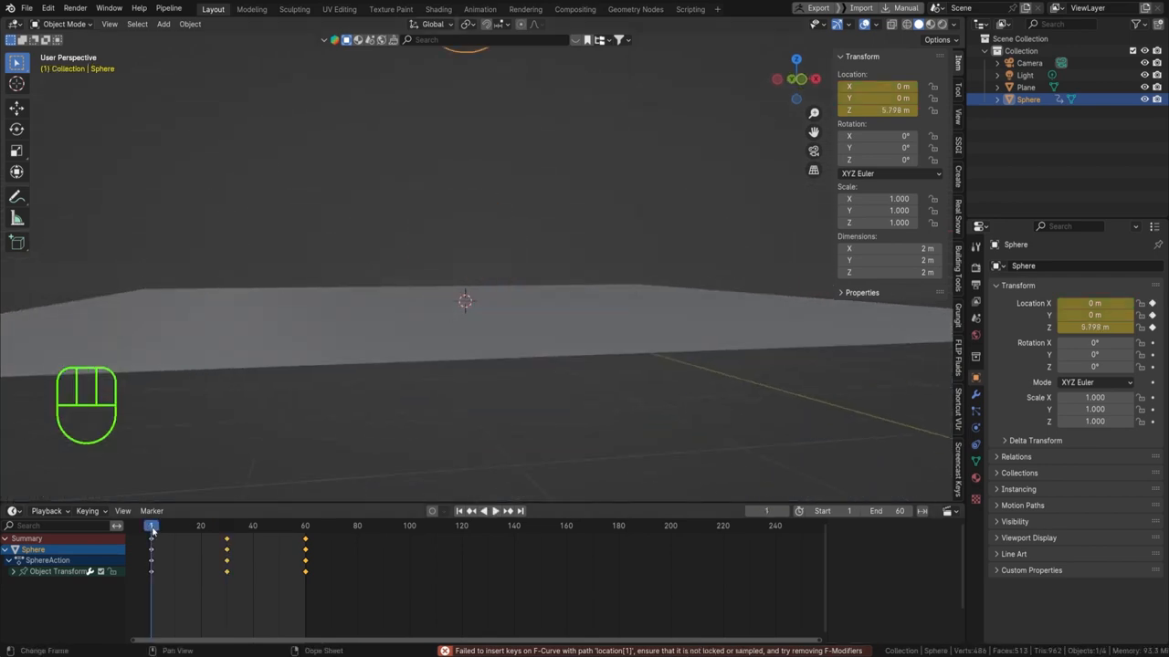
key("space")
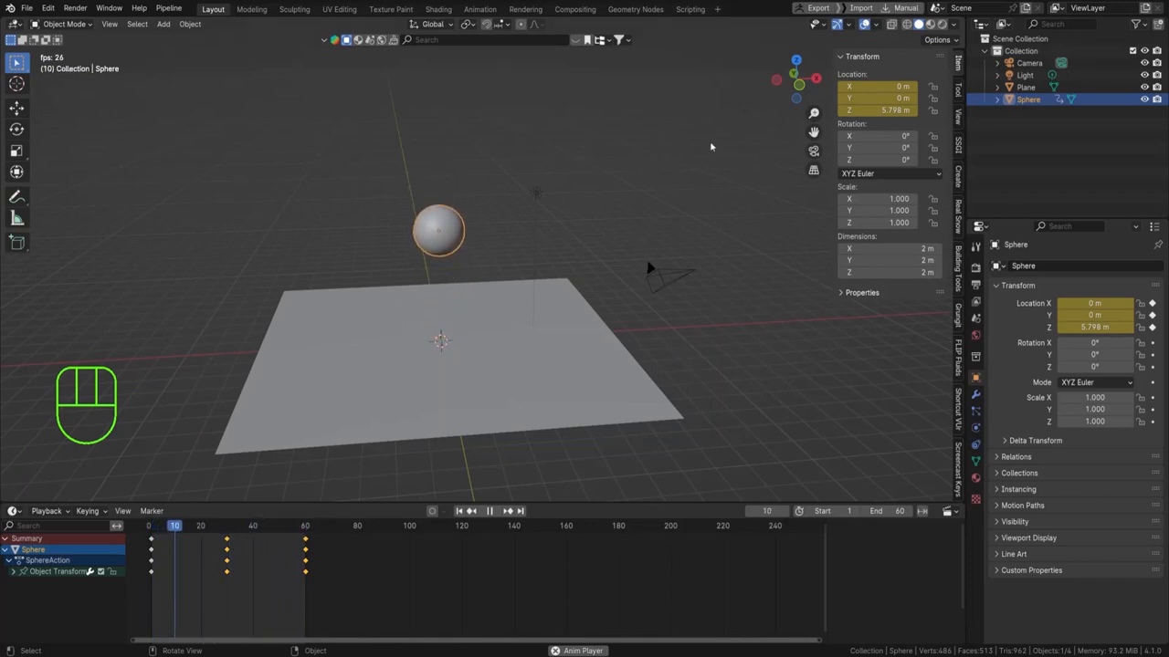
Select all the sphere's height keys in the Graph Editor.
left_click(490, 511)
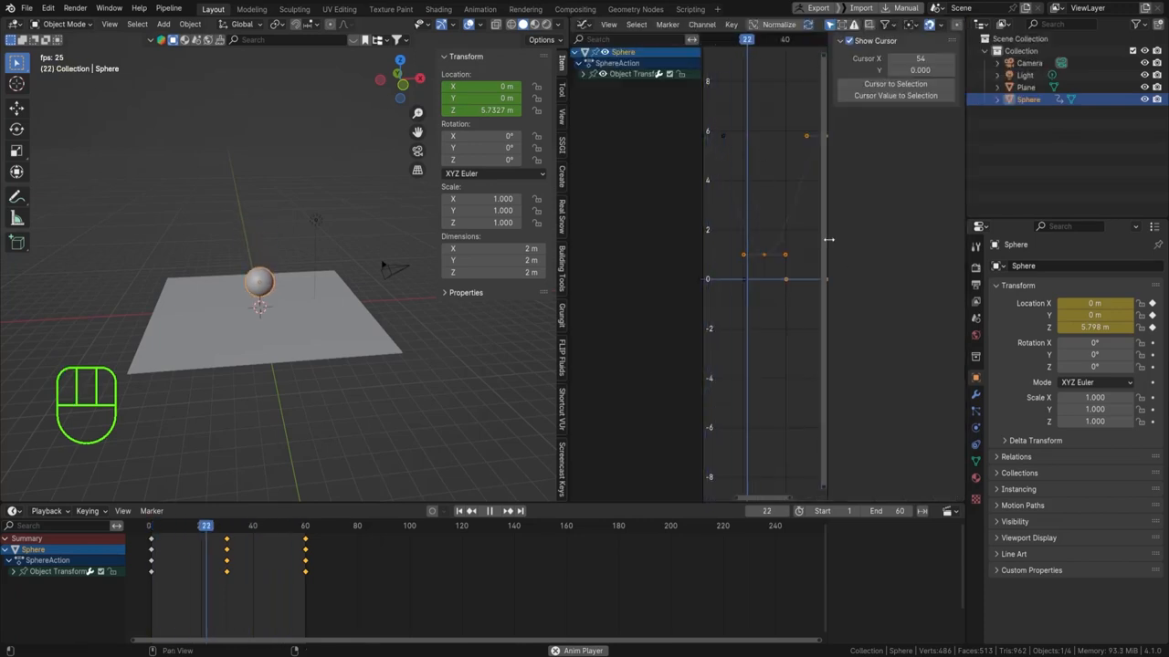
key("a")
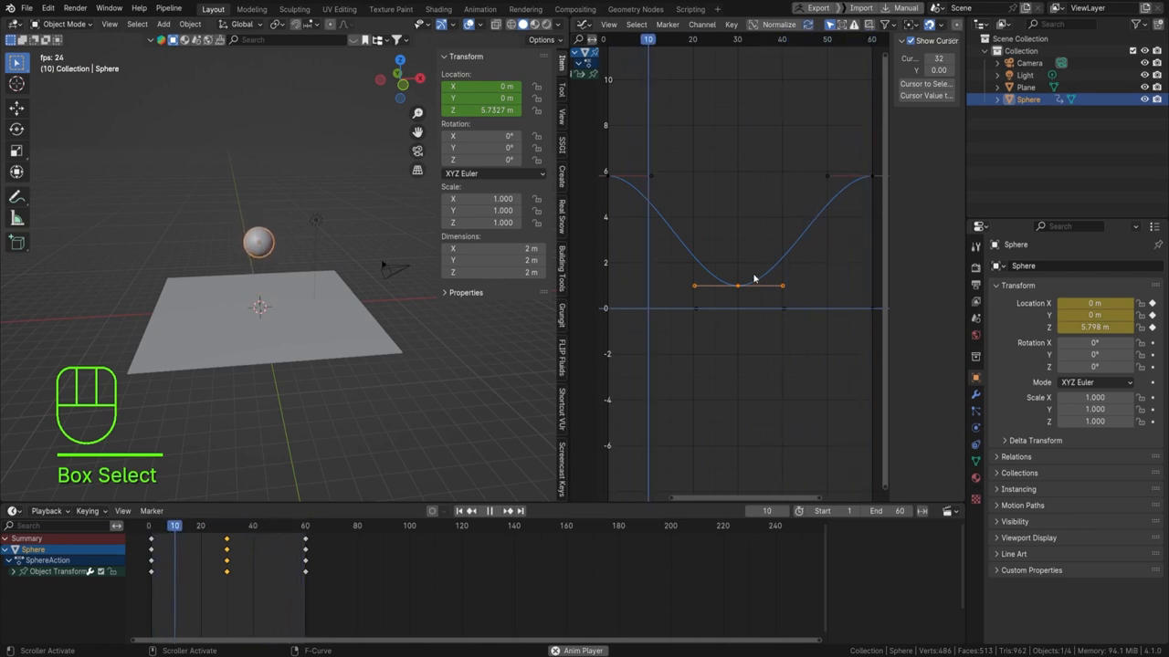
Sharpen the floor key, flatten the curve's peaks, play back the hard bounce and save.
key("s")
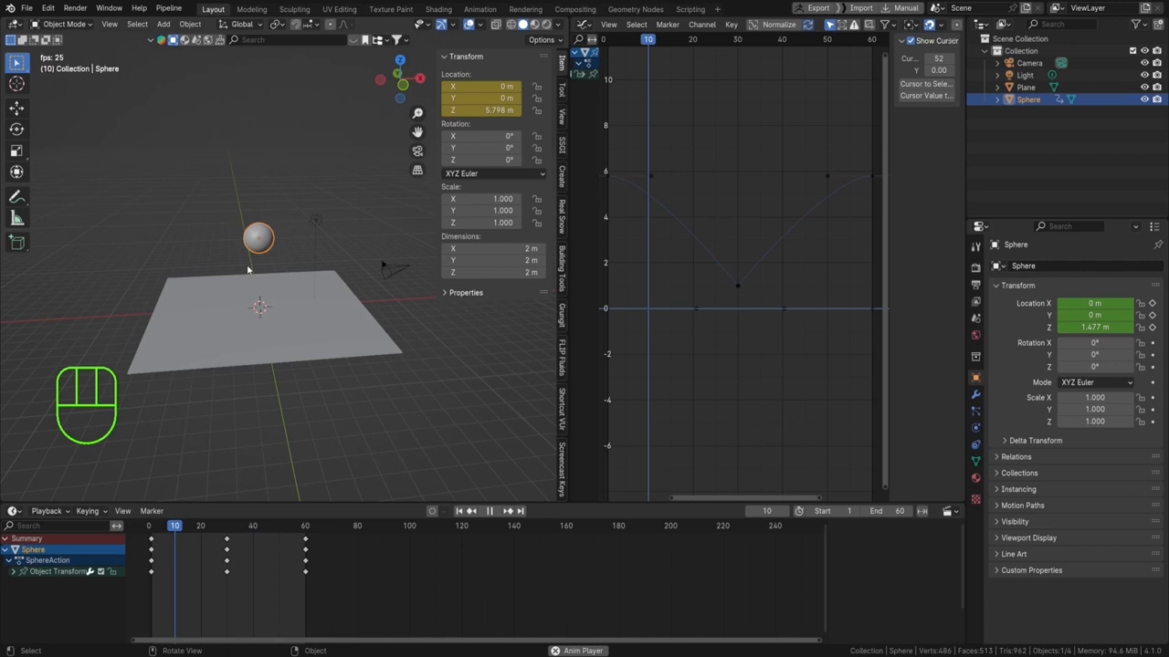
left_click(489, 511)
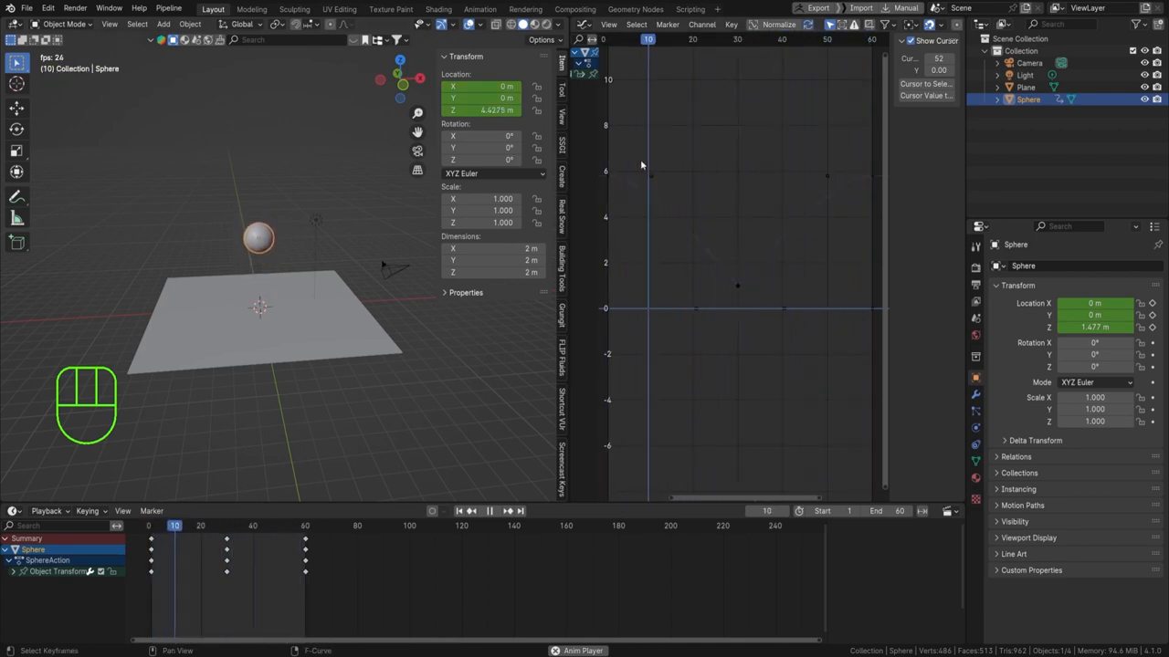
left_click(488, 511)
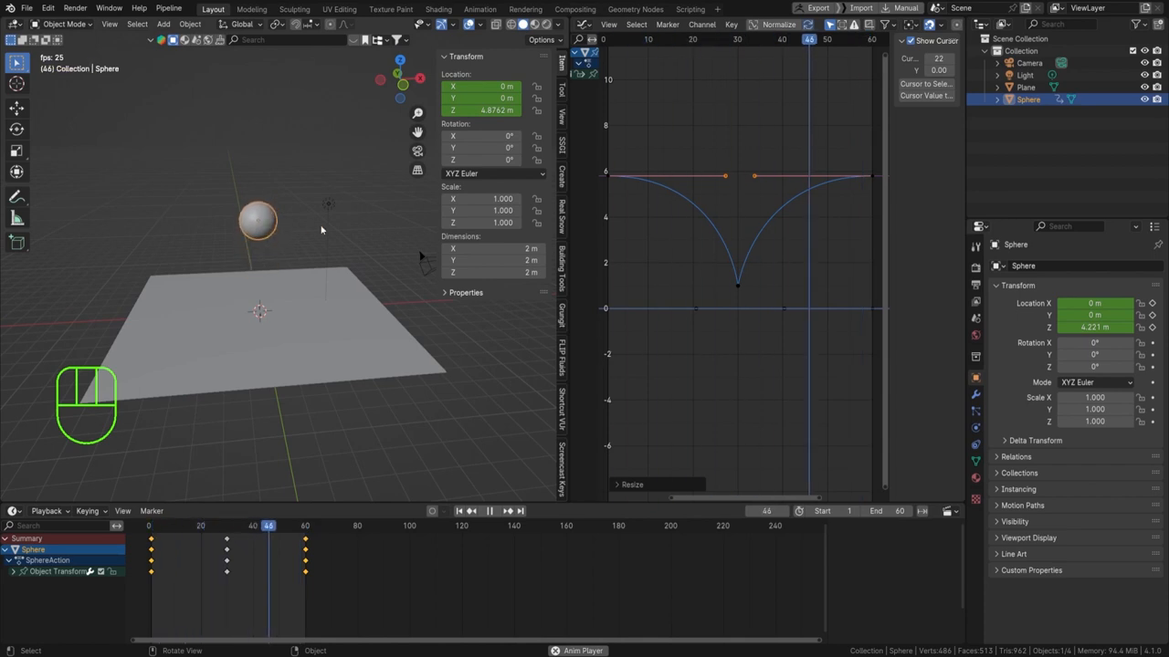
key("space")
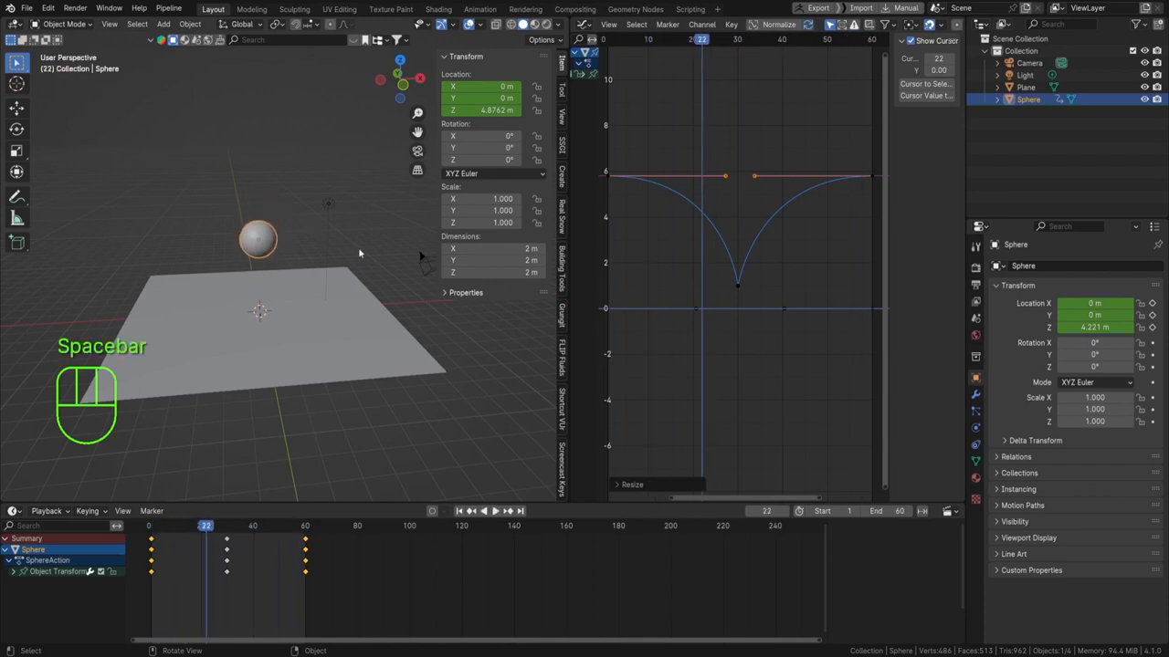
key("ctrl+s")
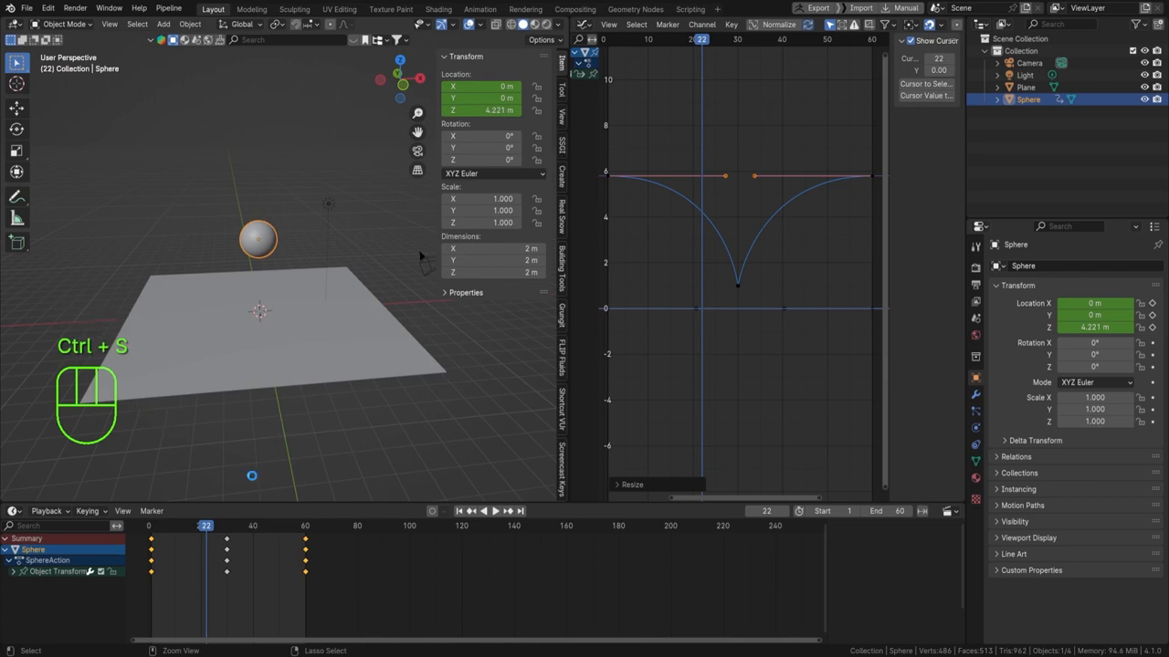
View the scene through the camera and lower it toward the floor.
key("space")
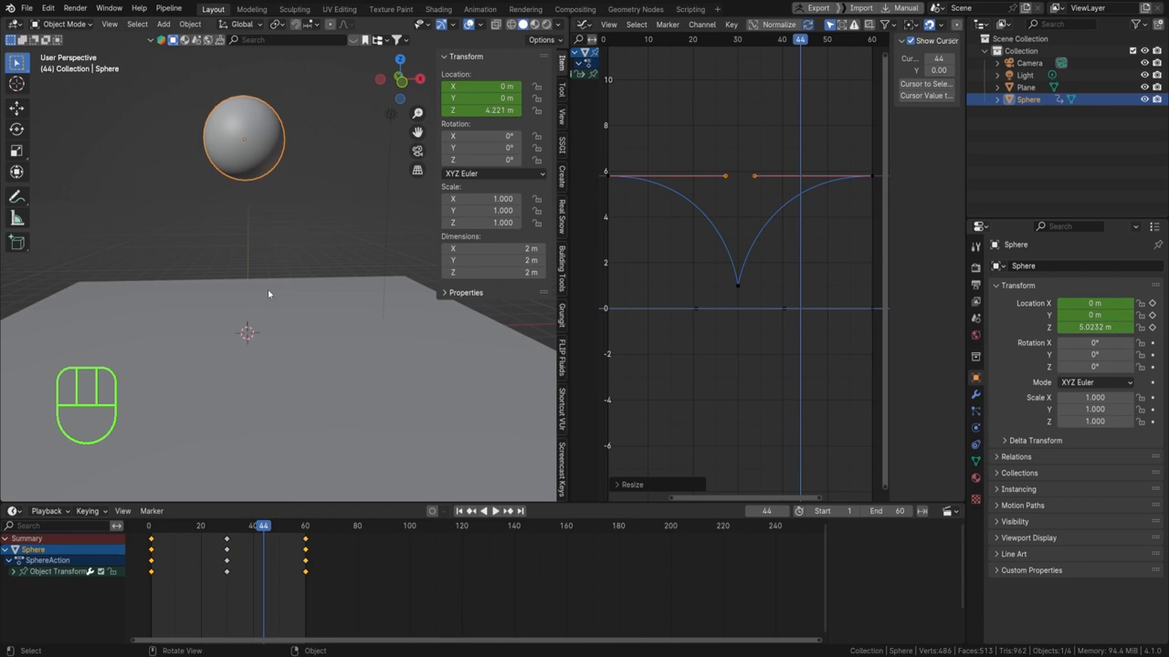
key("ctrl+alt")
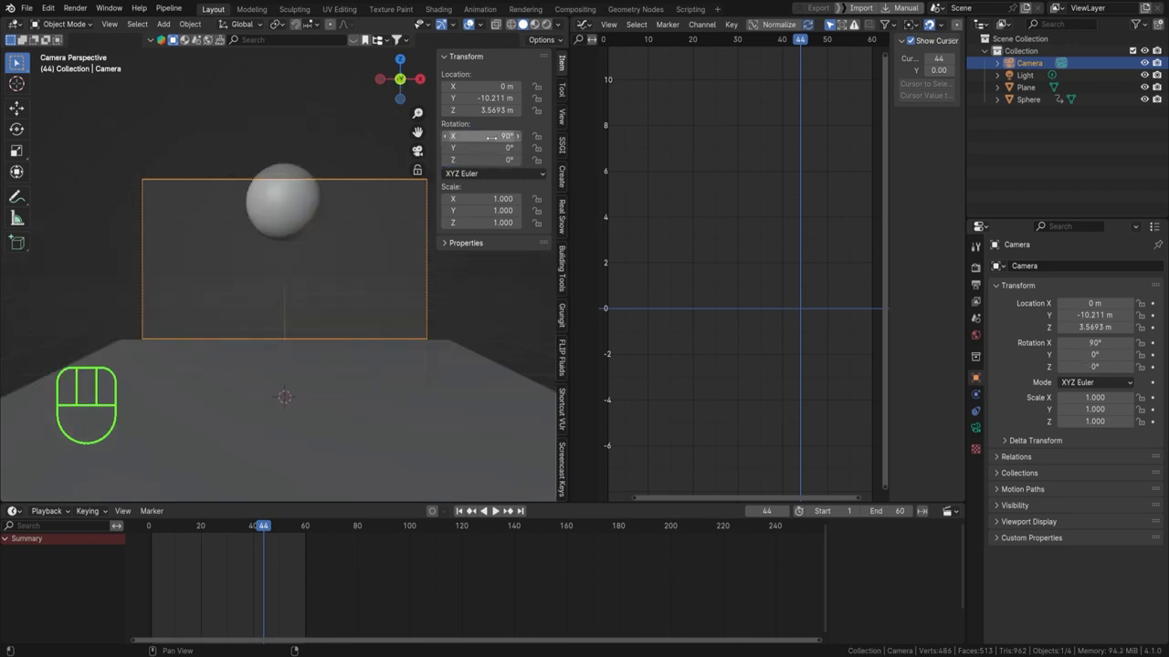
key("g")
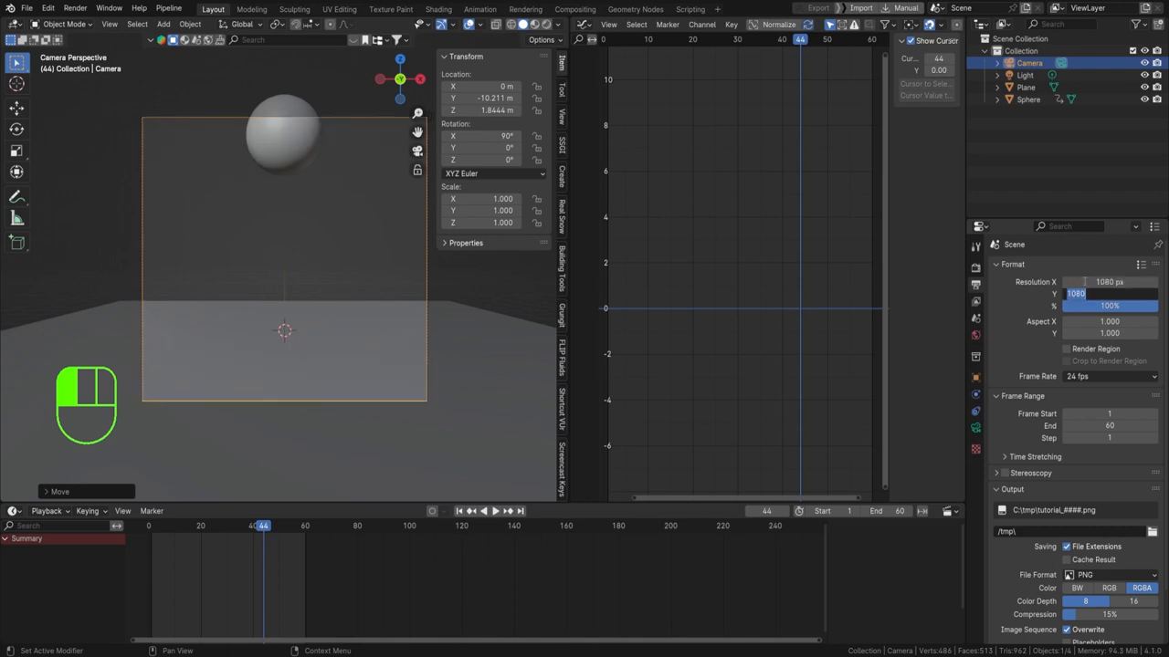
Set Resolution Y to 1920, move and tilt the camera to frame the sphere, and save.
type("1920 px")
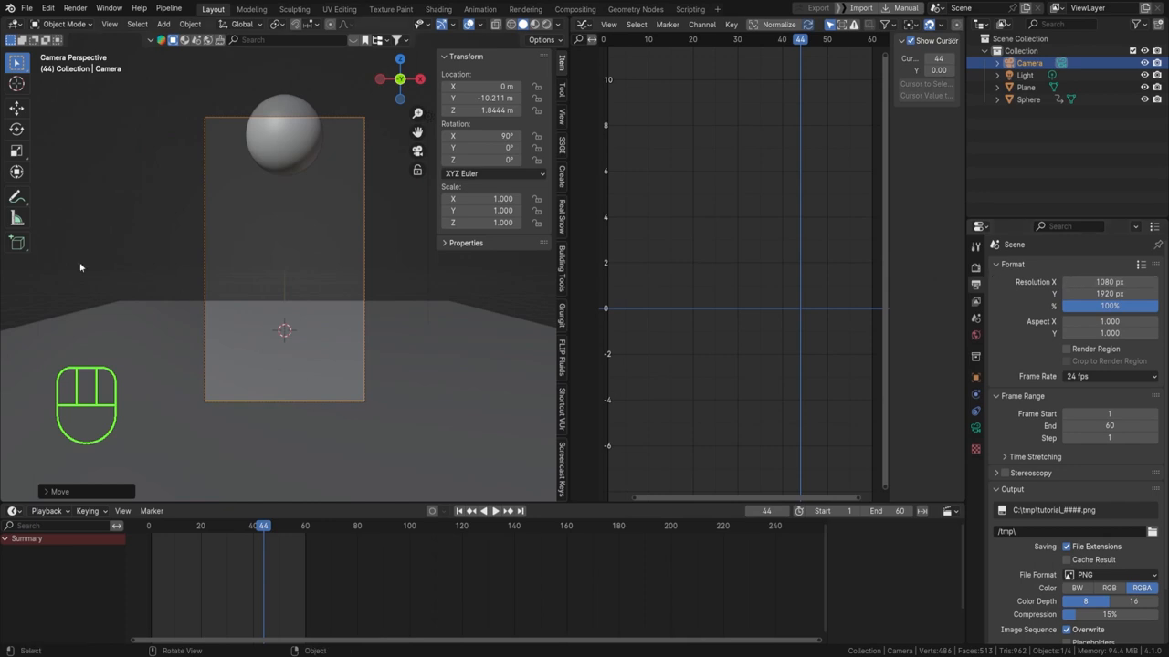
key("g")
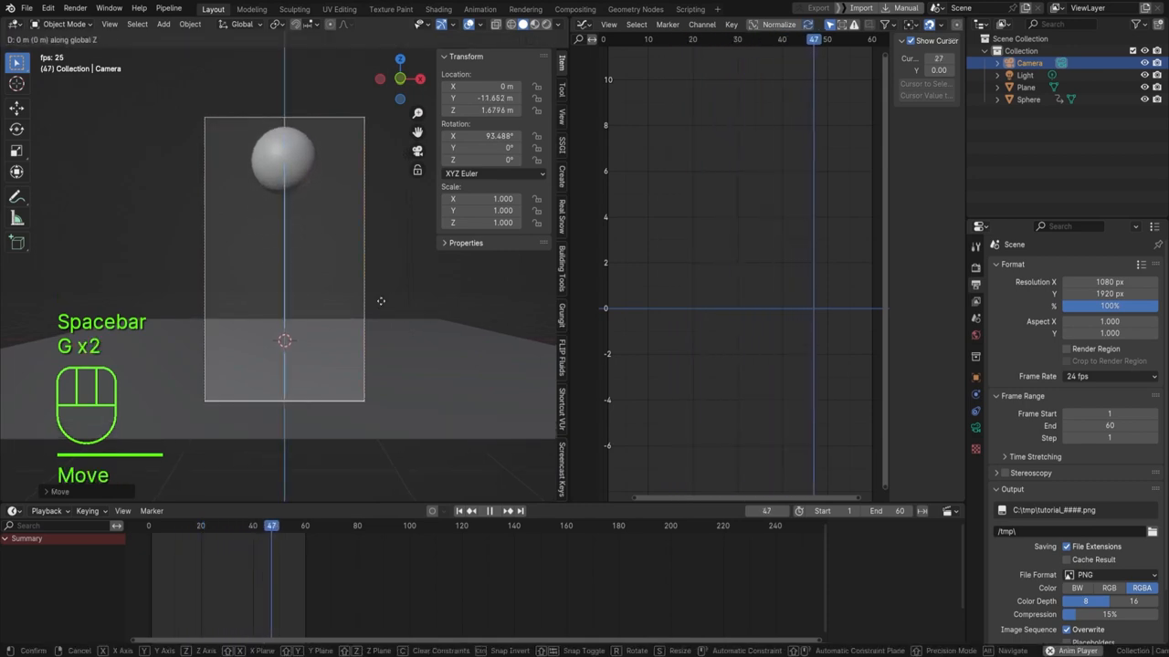
key("r")
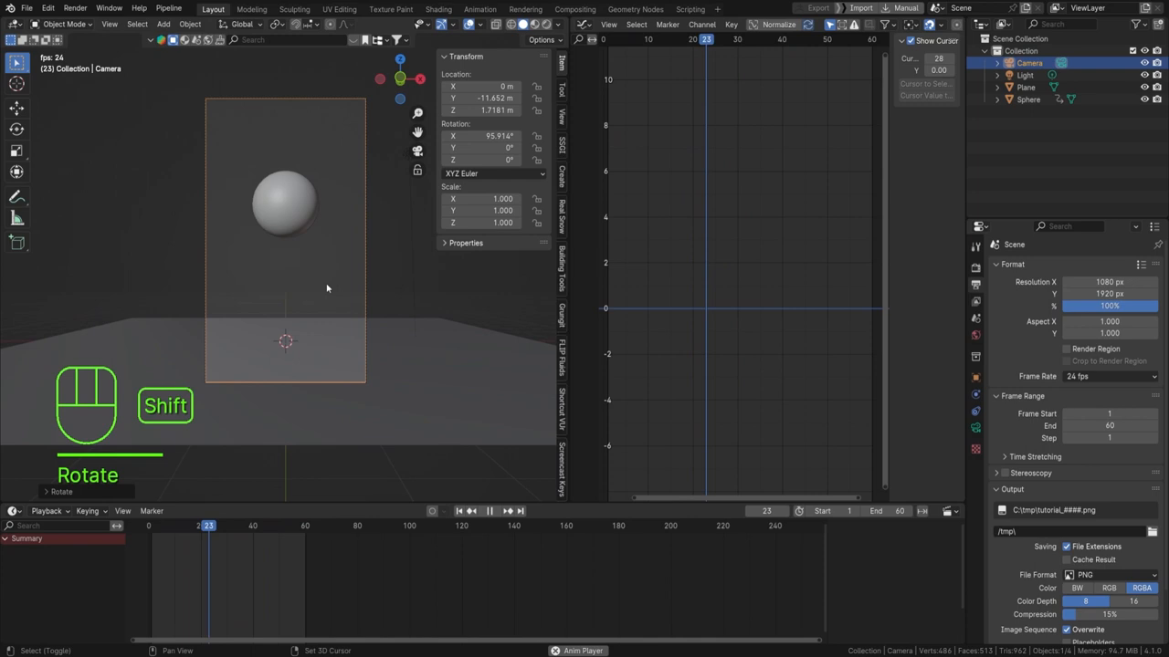
key("ctrl+s")
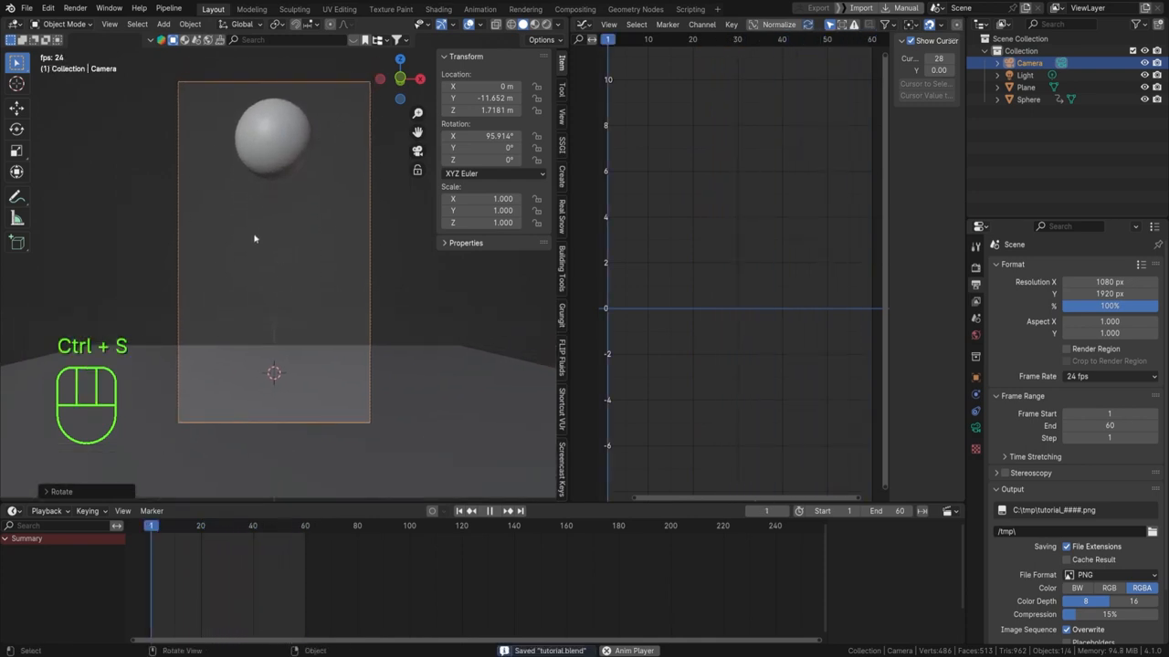
key("space")
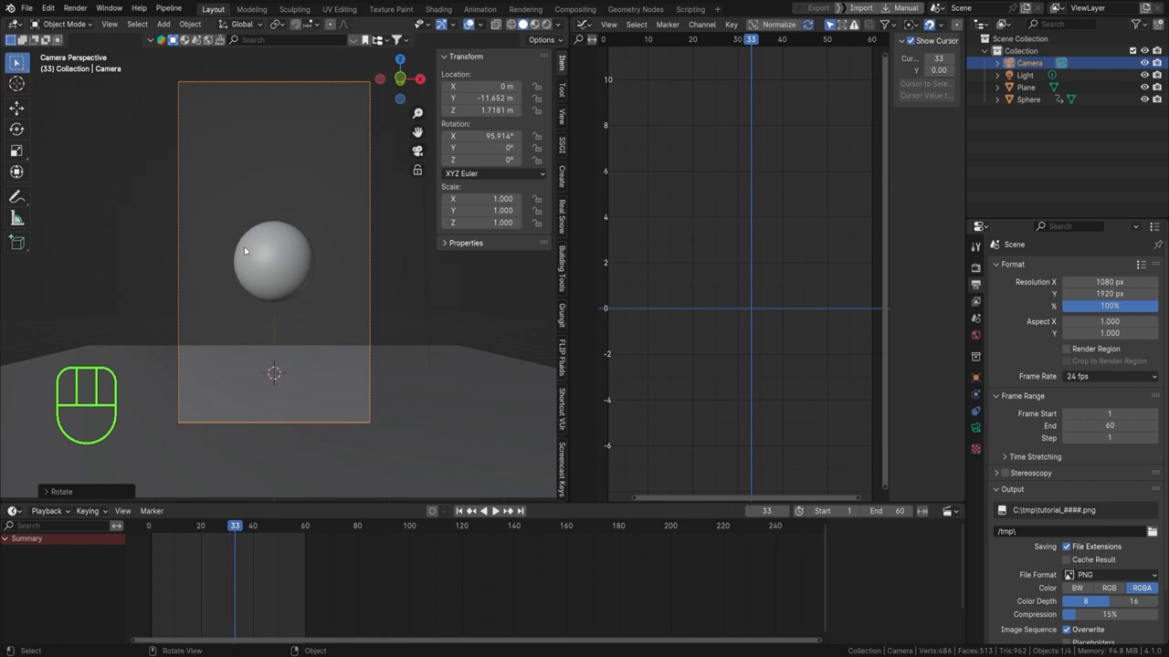
Switch to rendered shading, set World Strength to 2.2 and reposition the light.
left_click(584, 26)
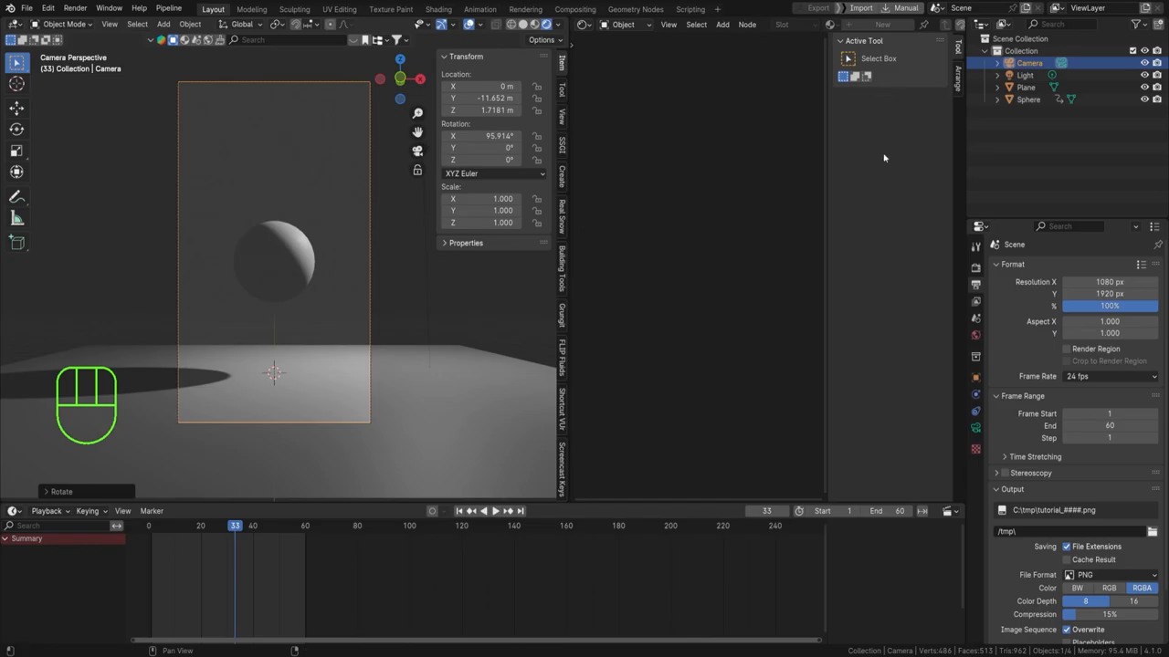
left_click(975, 336)
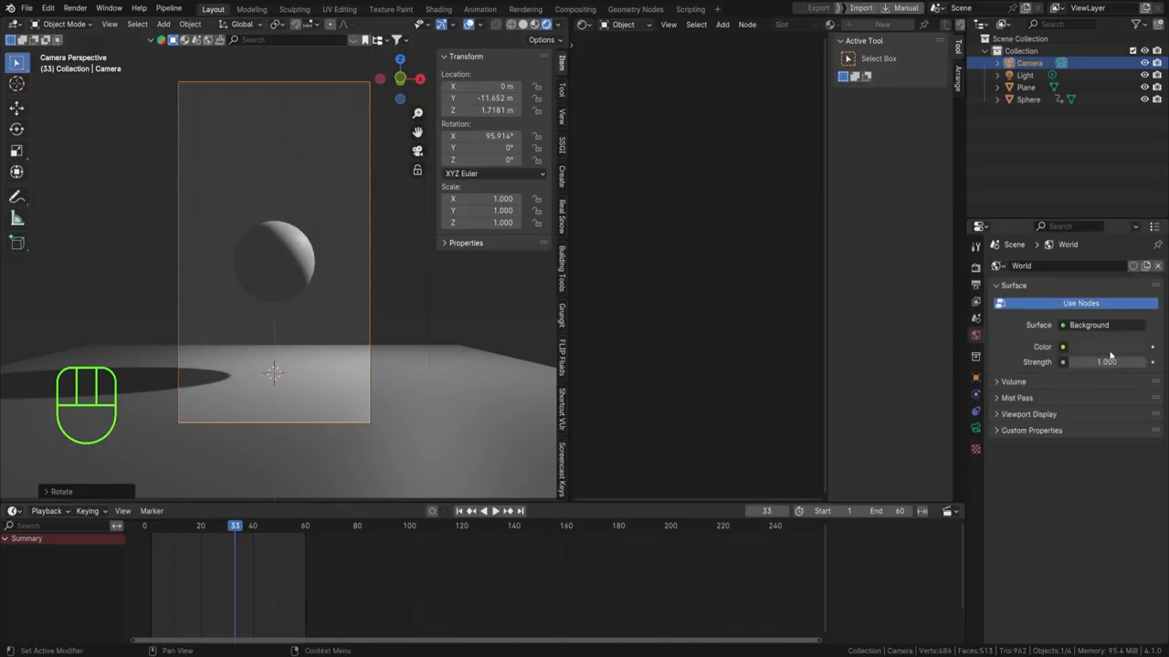
mouse_move(1107, 361)
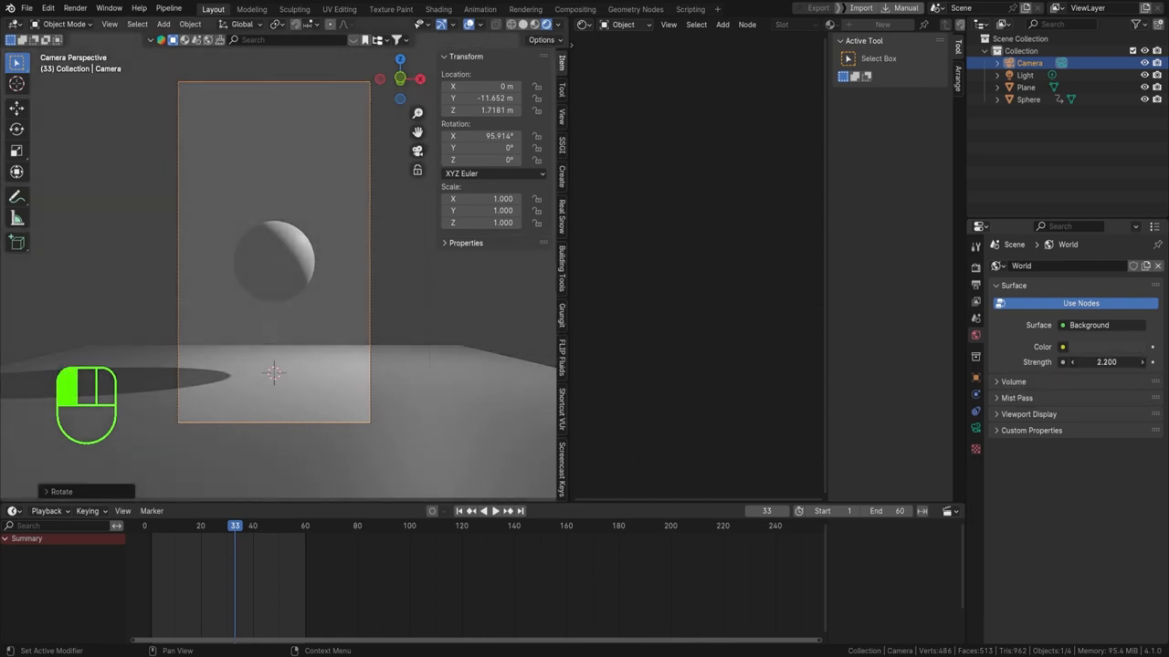
left_click(1025, 75)
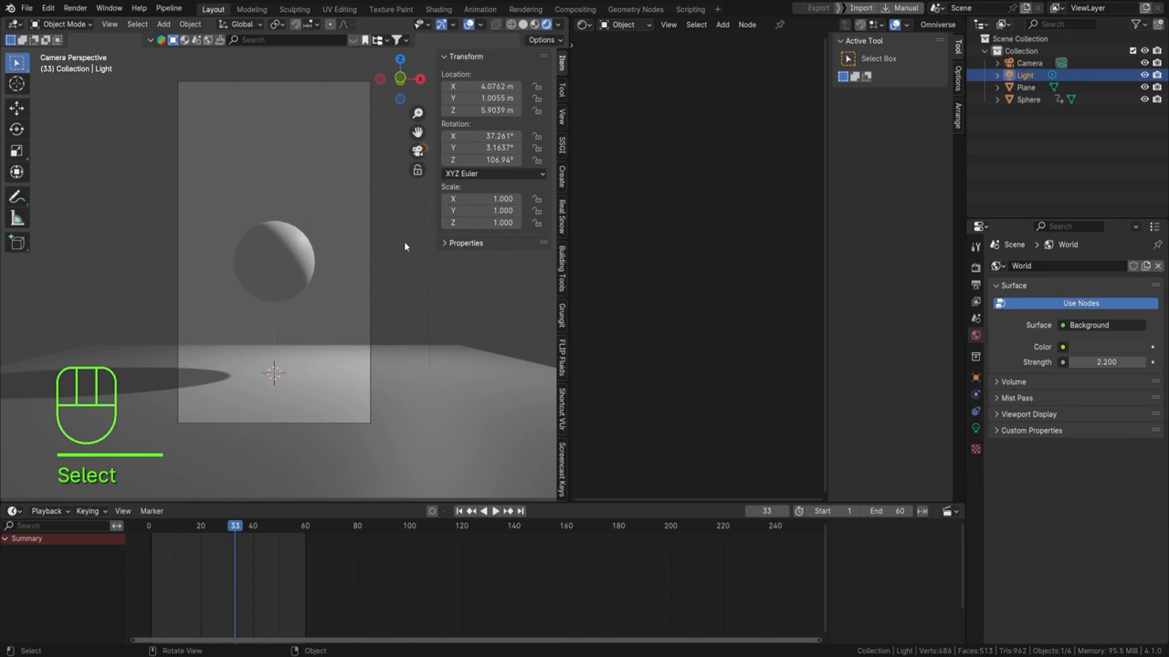
key("g")
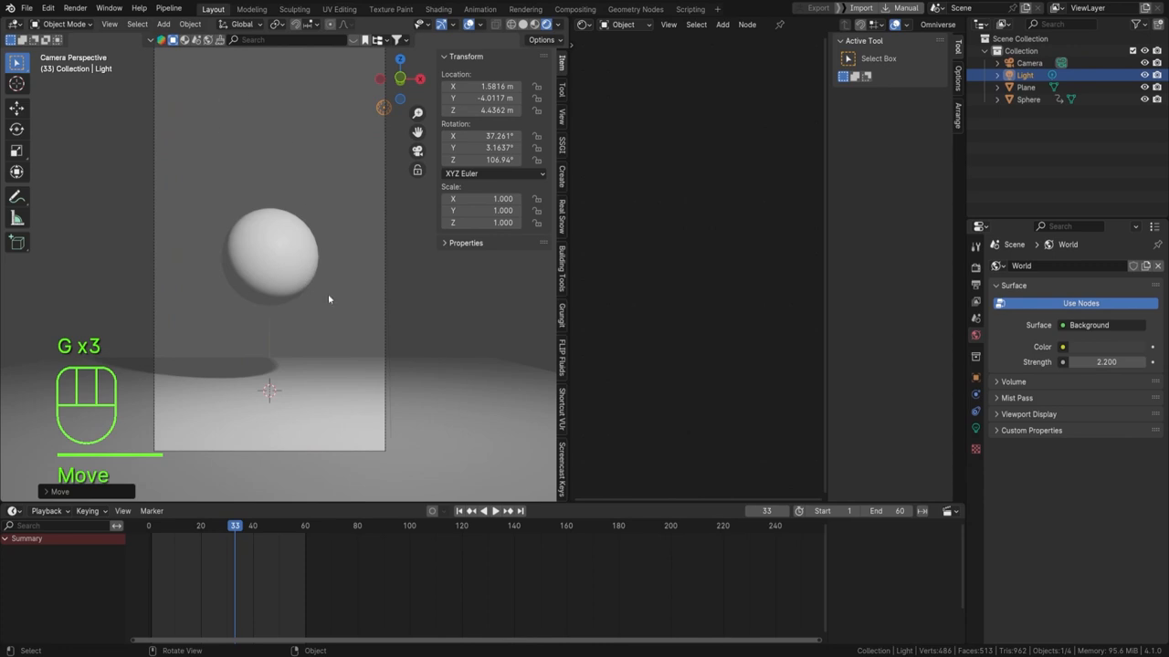
key("space")
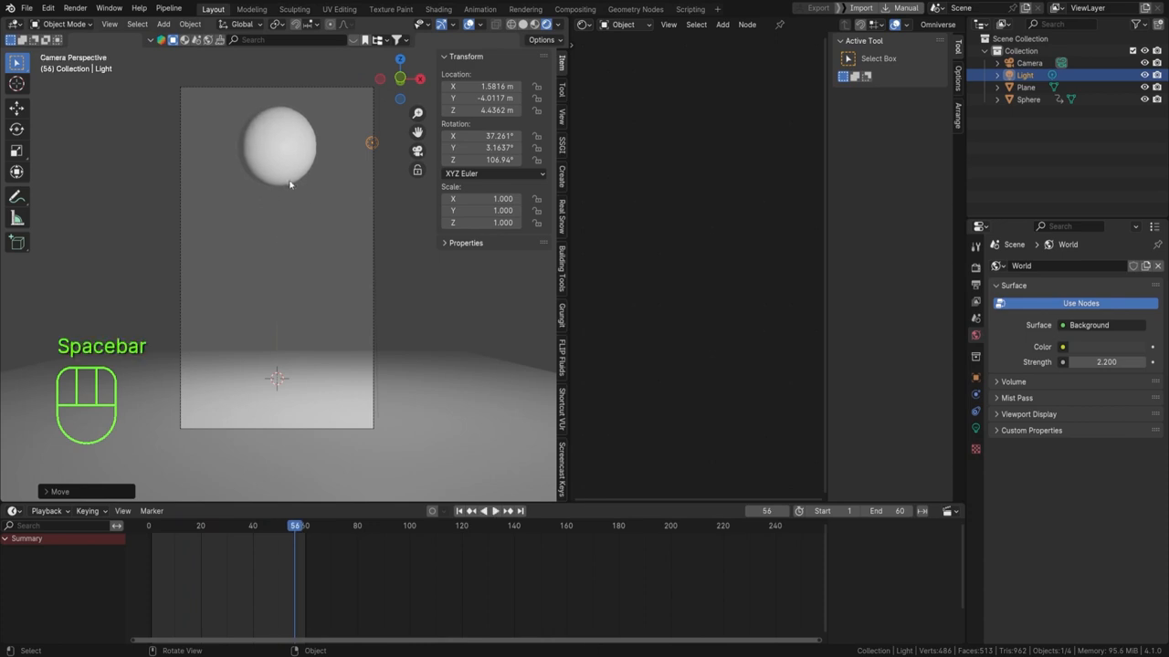
key("space")
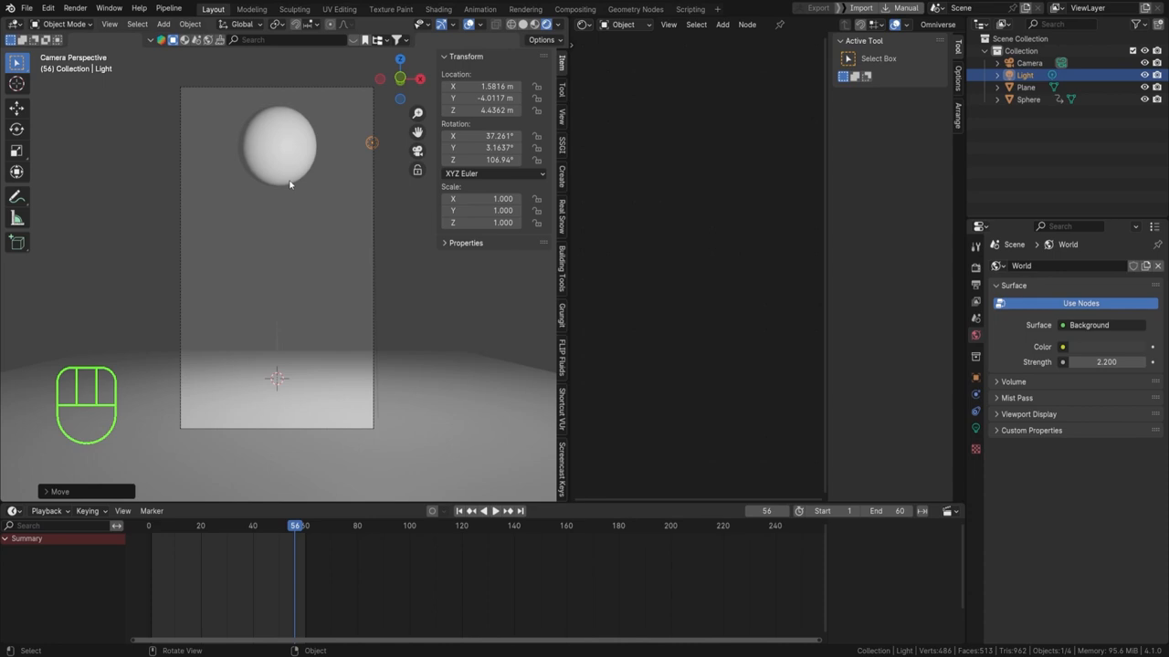
left_click(277, 146)
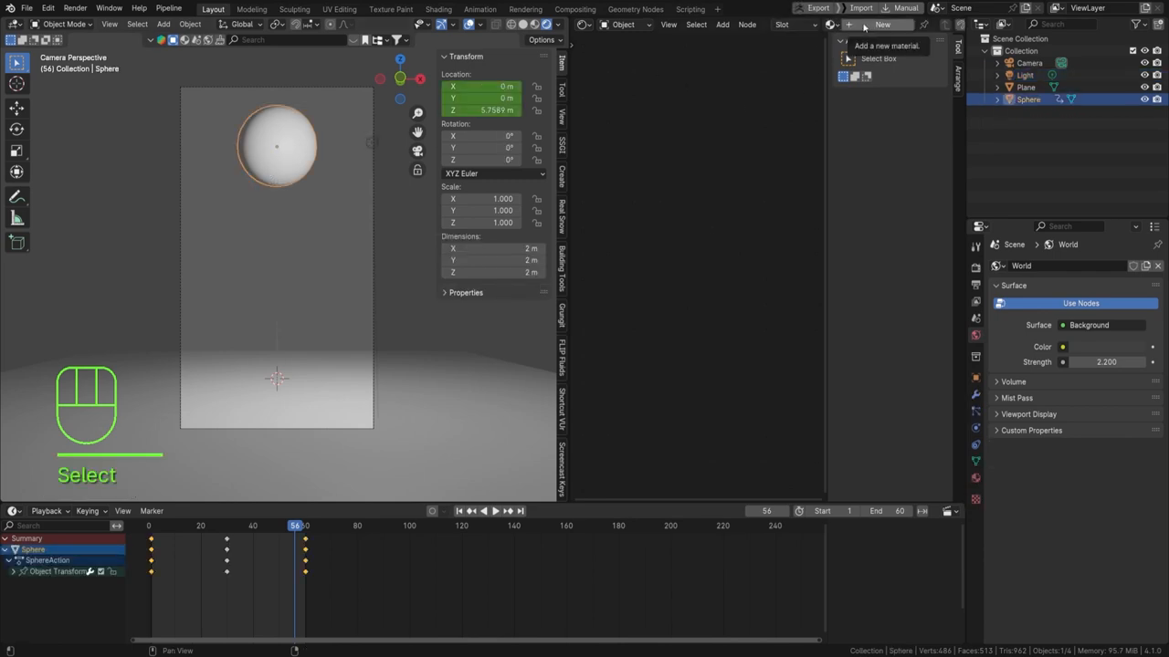
Create a material whose Base Color is a halfway Mix of blue and purple.
left_click(882, 26)
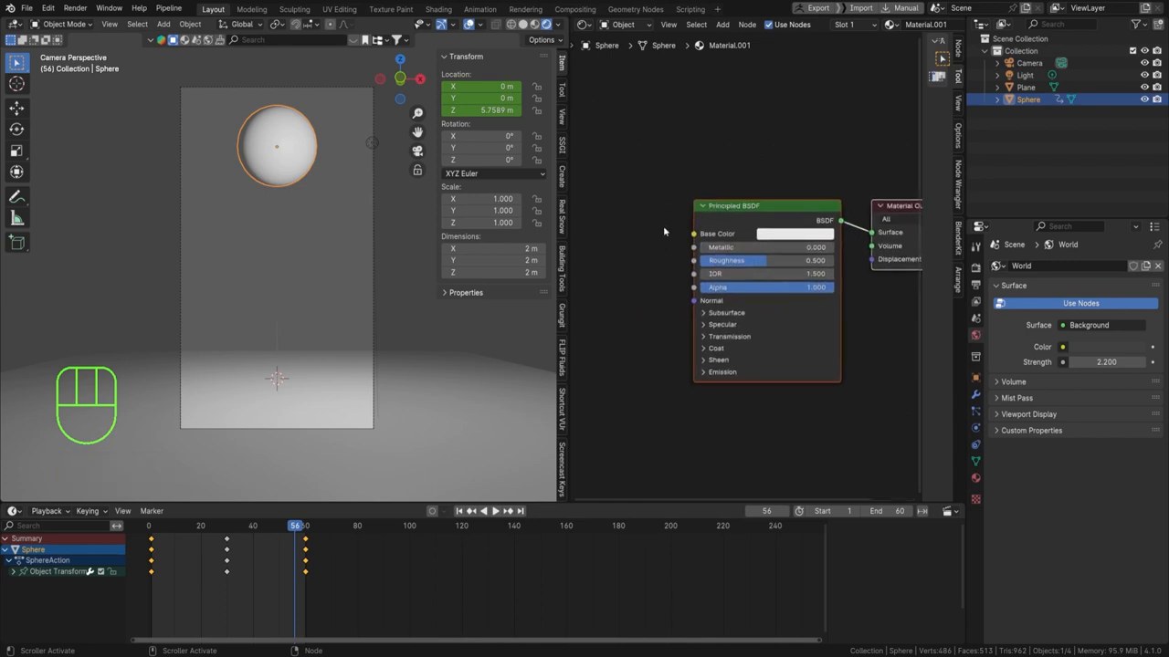
key("shift+a")
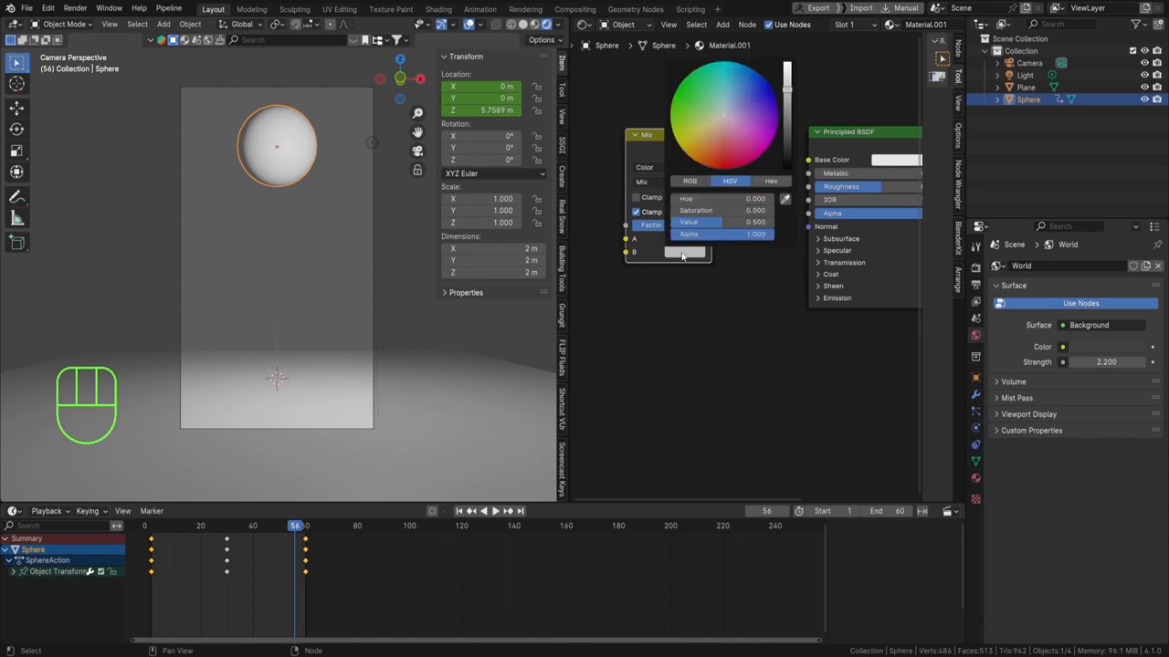
left_click(758, 115)
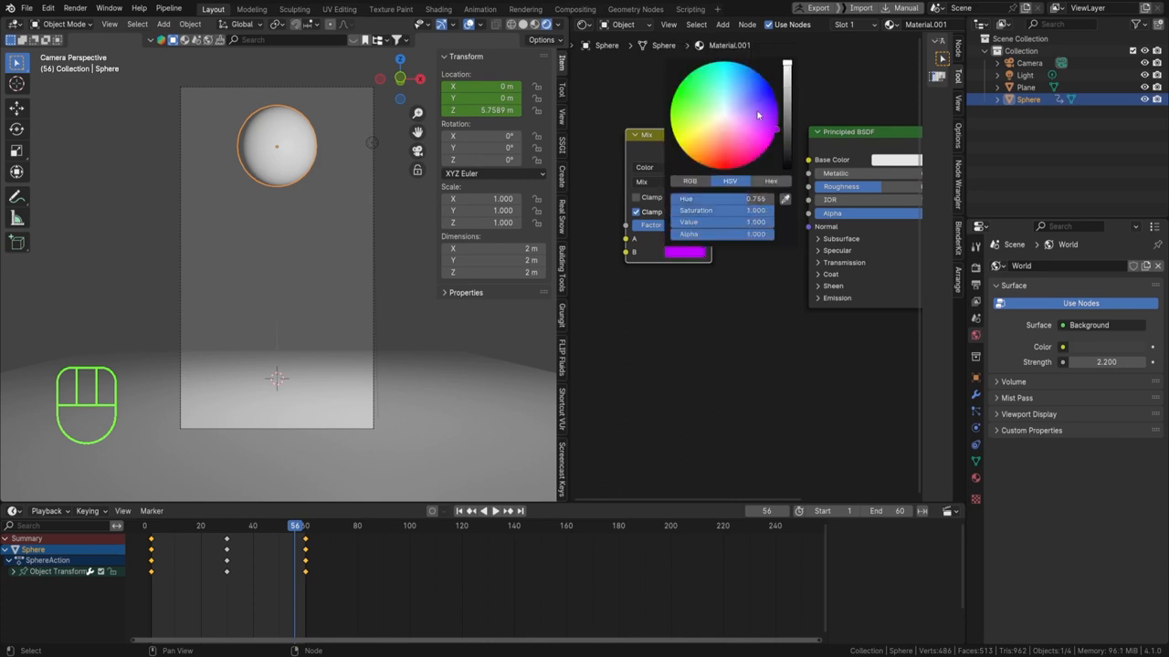
left_click(756, 115)
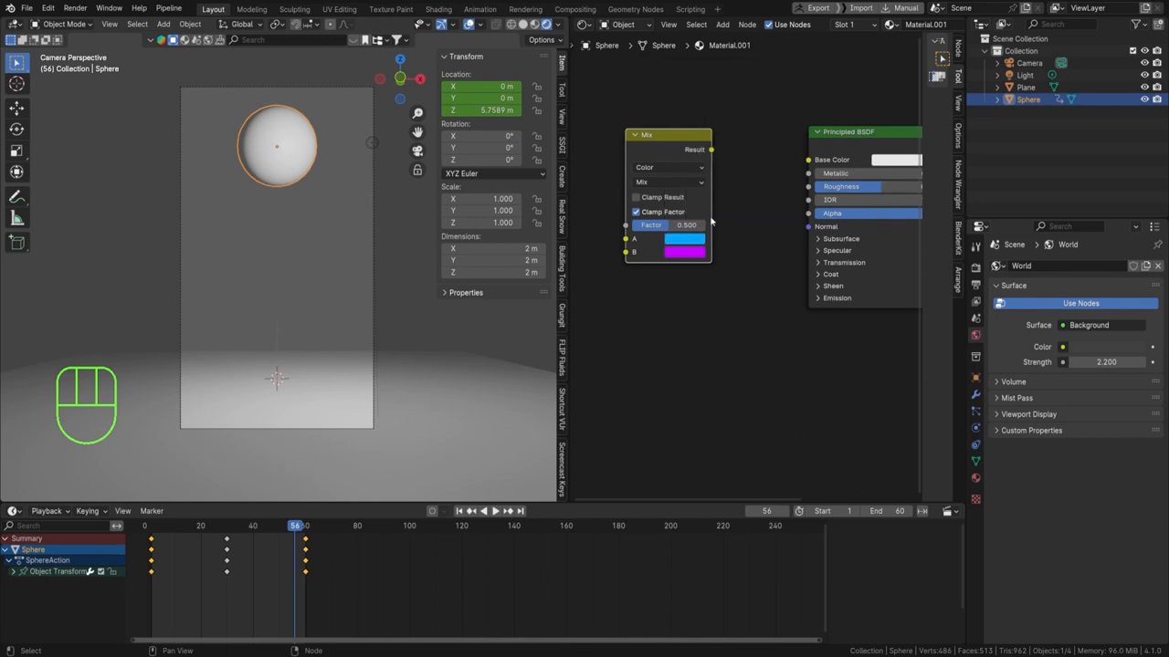
left_click_drag(713, 149, 807, 161)
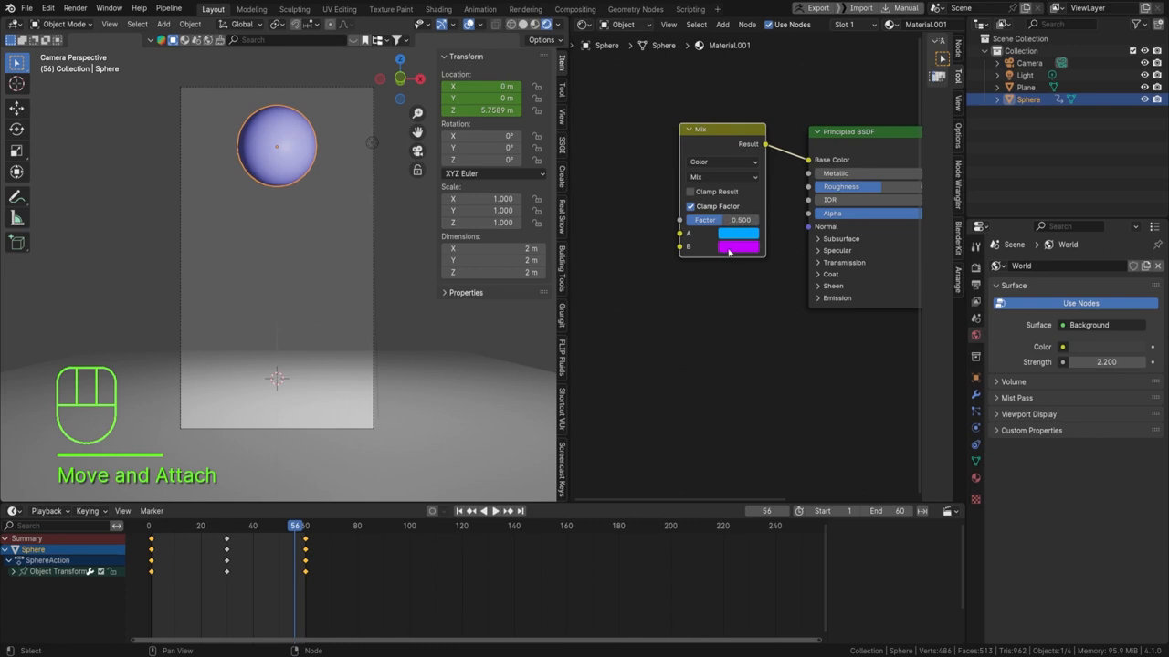
left_click_drag(740, 219, 722, 219)
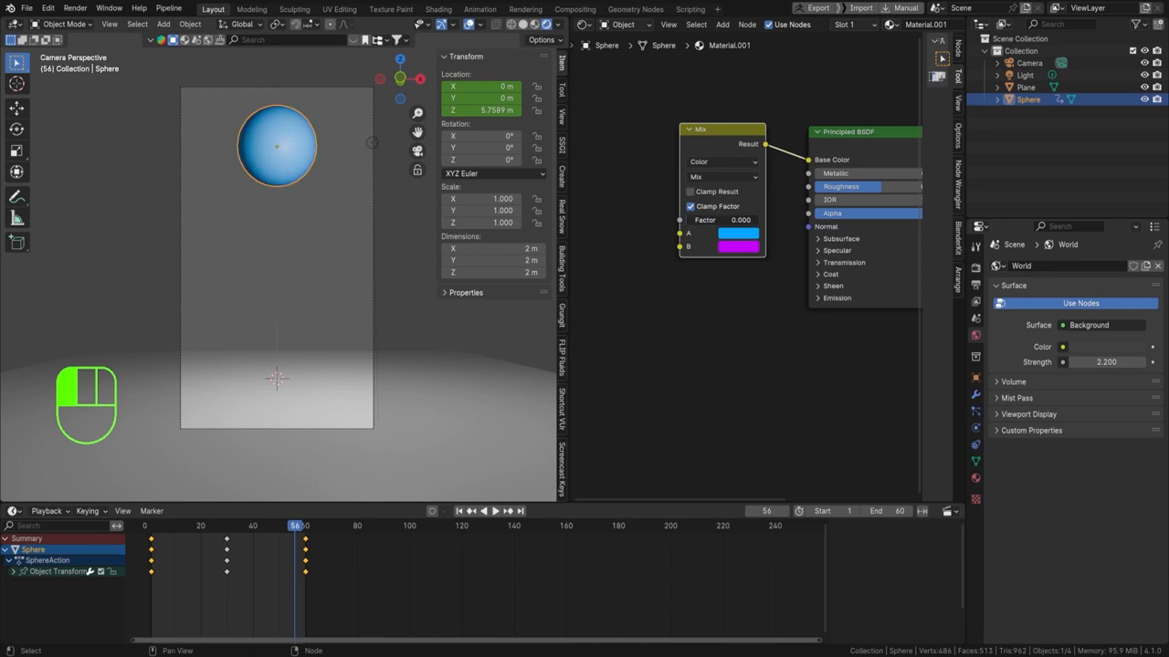
key("ctrl+z")
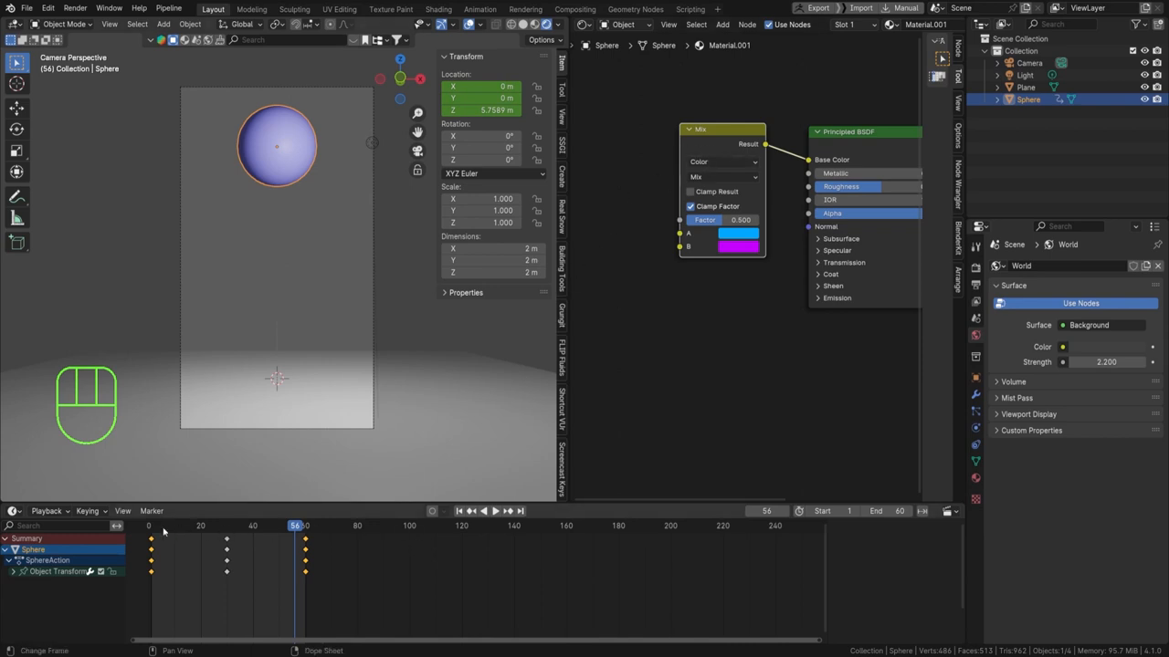
Add a Map Range node beside the Mix node, keeping the Mix factor at 0.5.
left_click(483, 511)
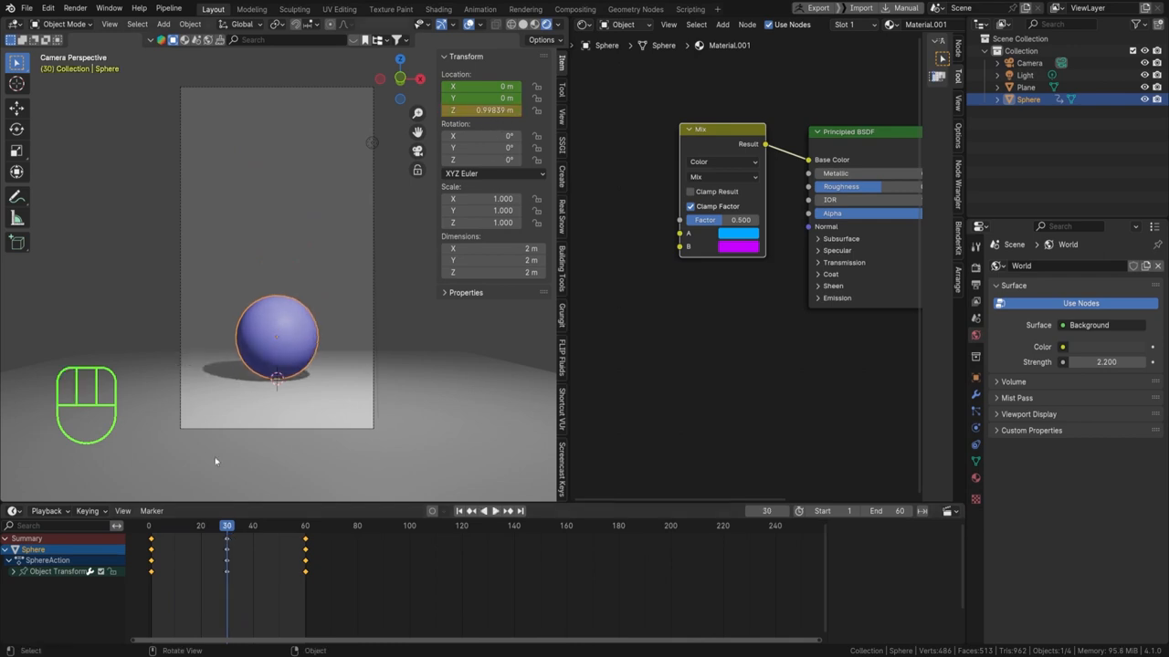
left_click(482, 110)
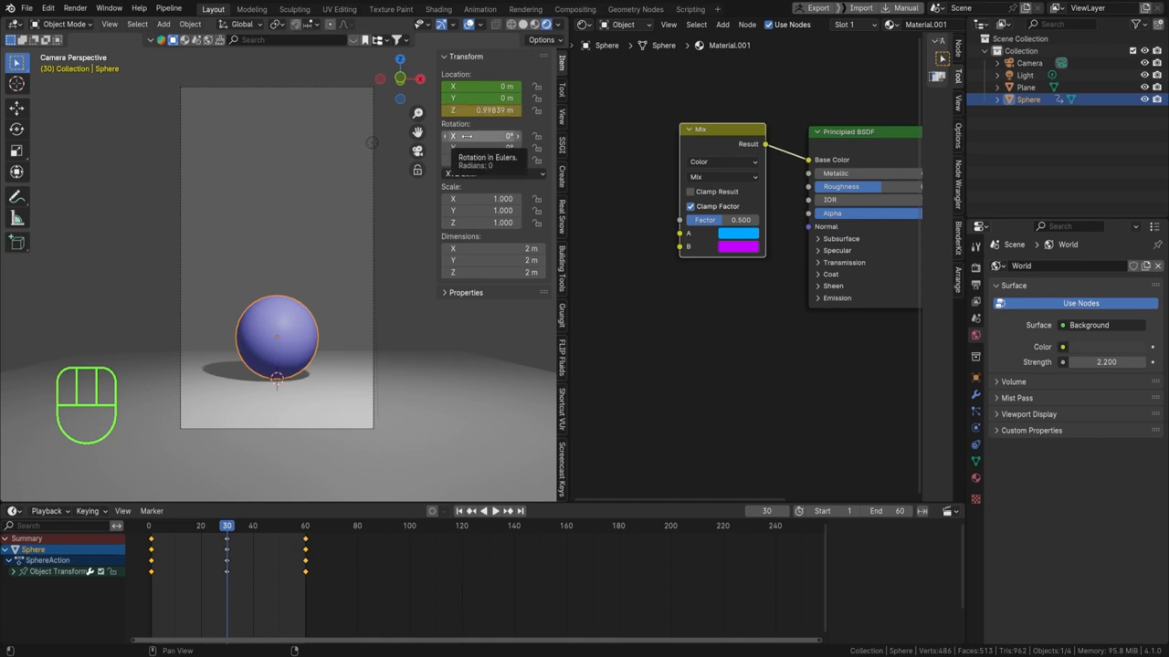
key("shift+a")
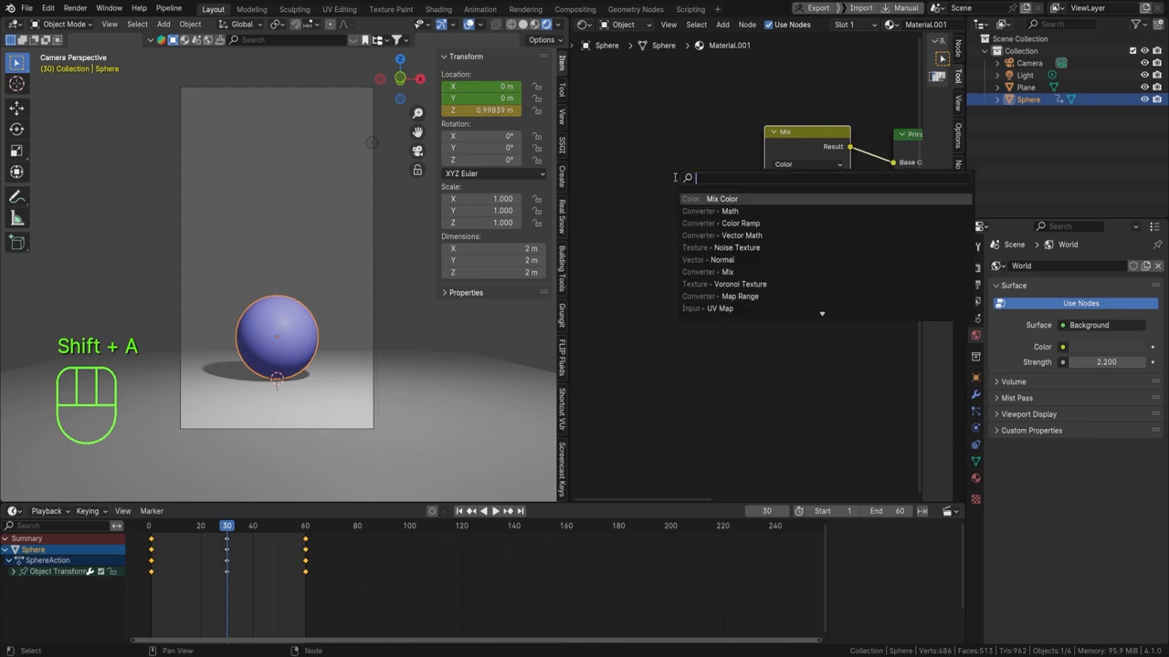
left_click(724, 296)
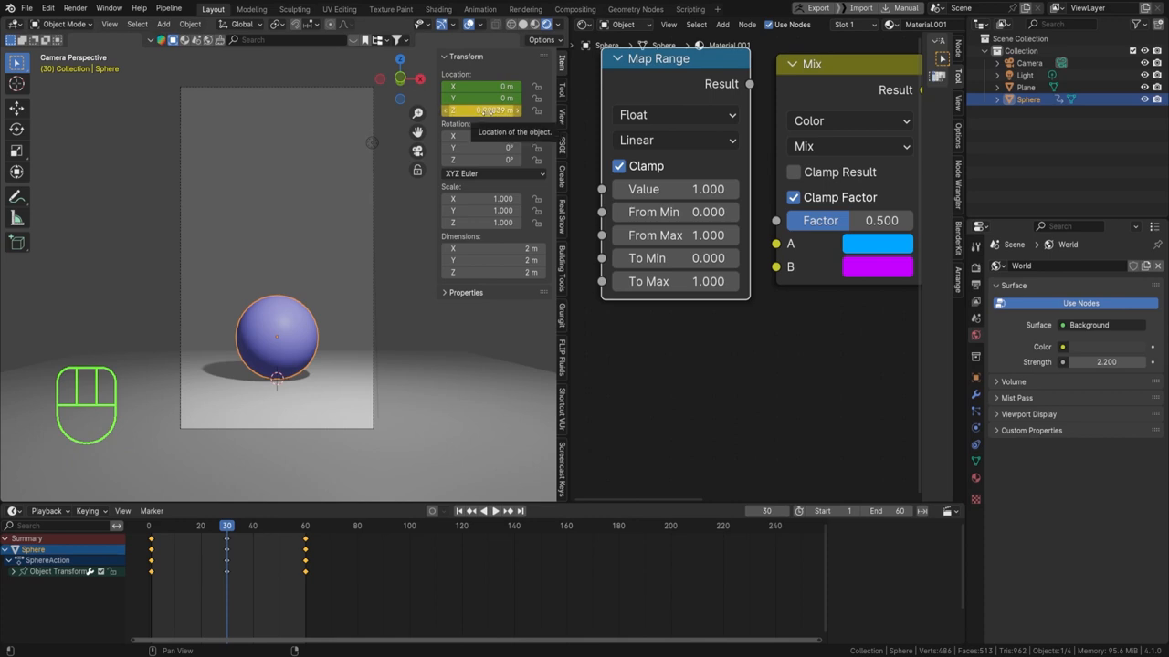
left_click(307, 526)
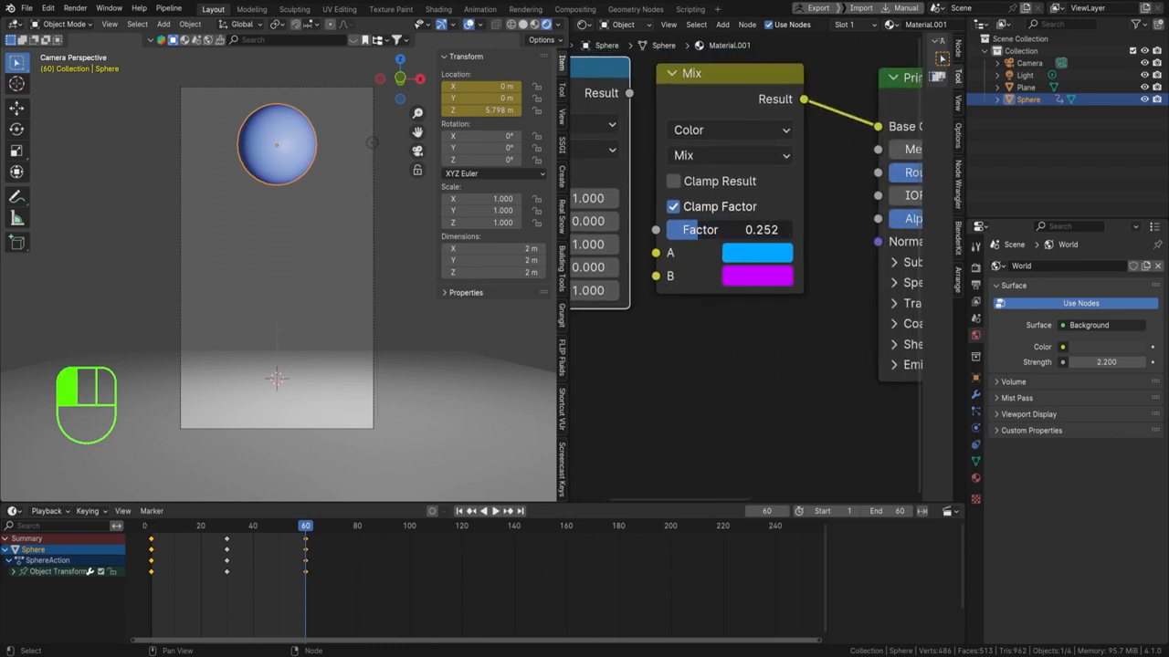
left_click_drag(721, 230, 794, 230)
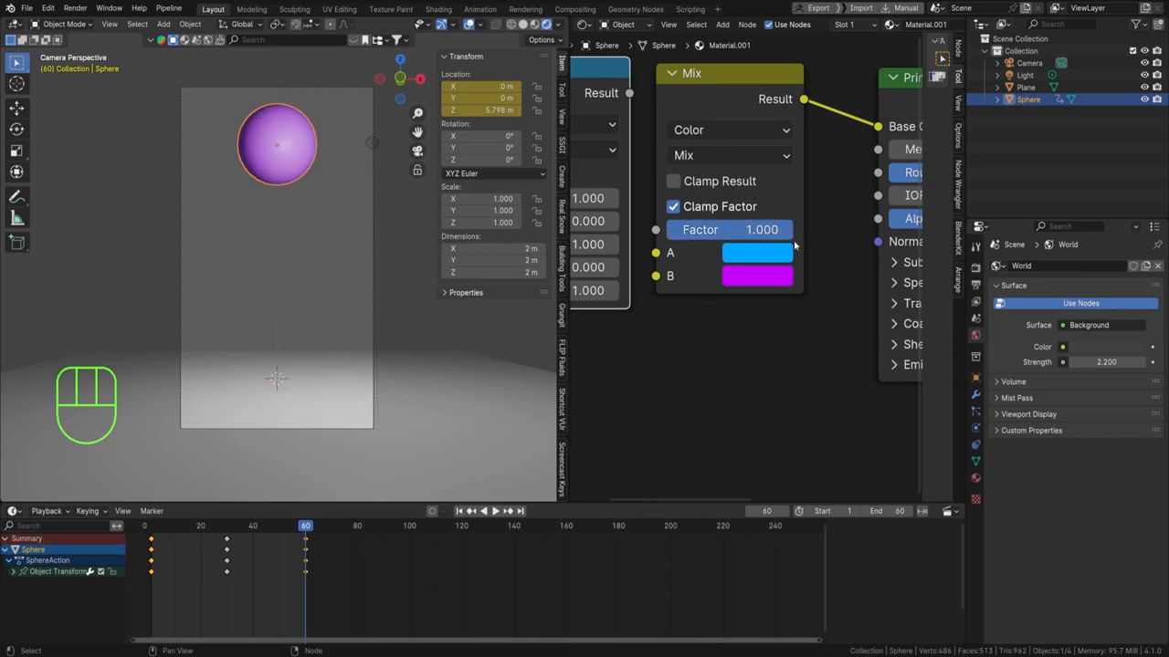
key("ctrl+z")
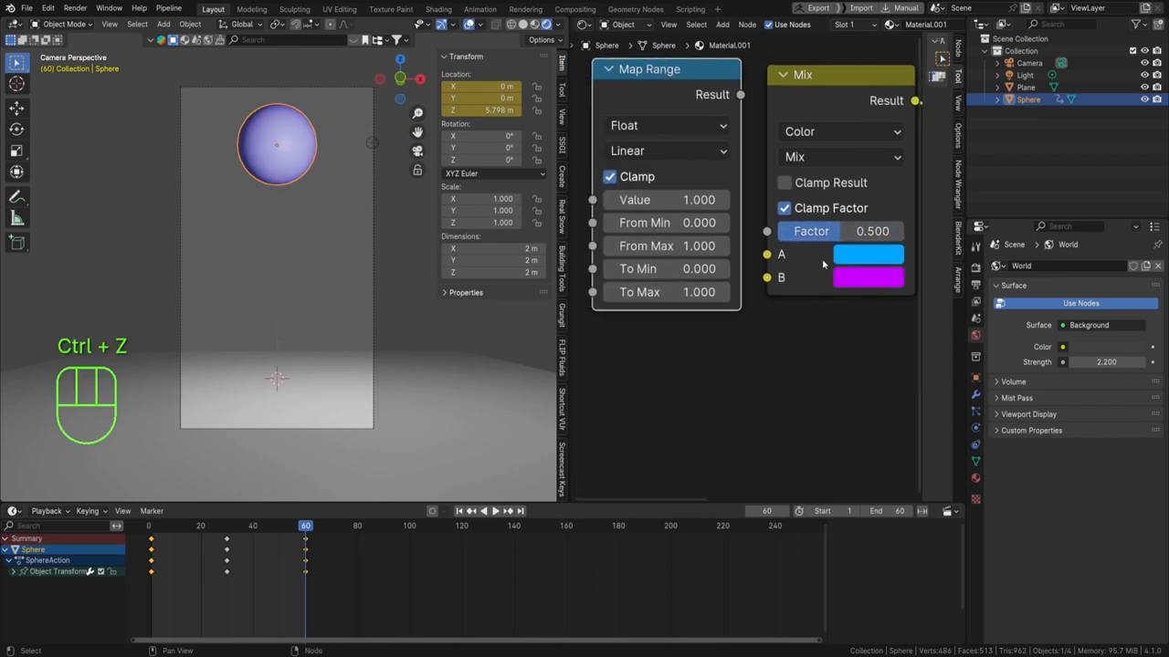
key("ctrl+z")
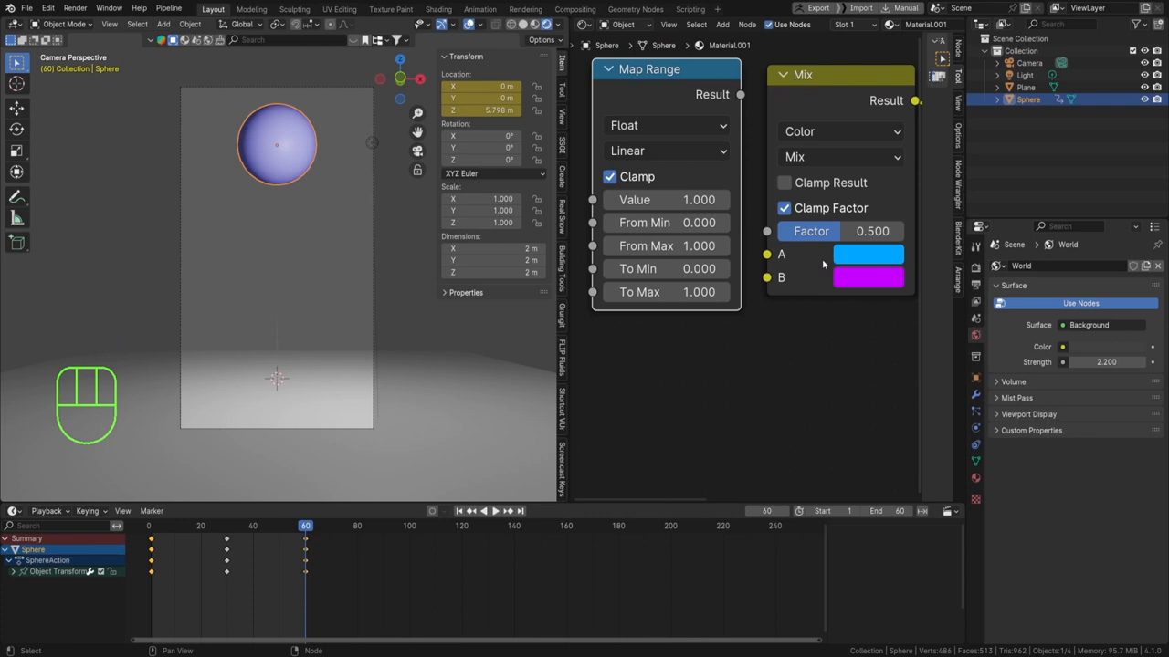
mouse_move(666, 244)
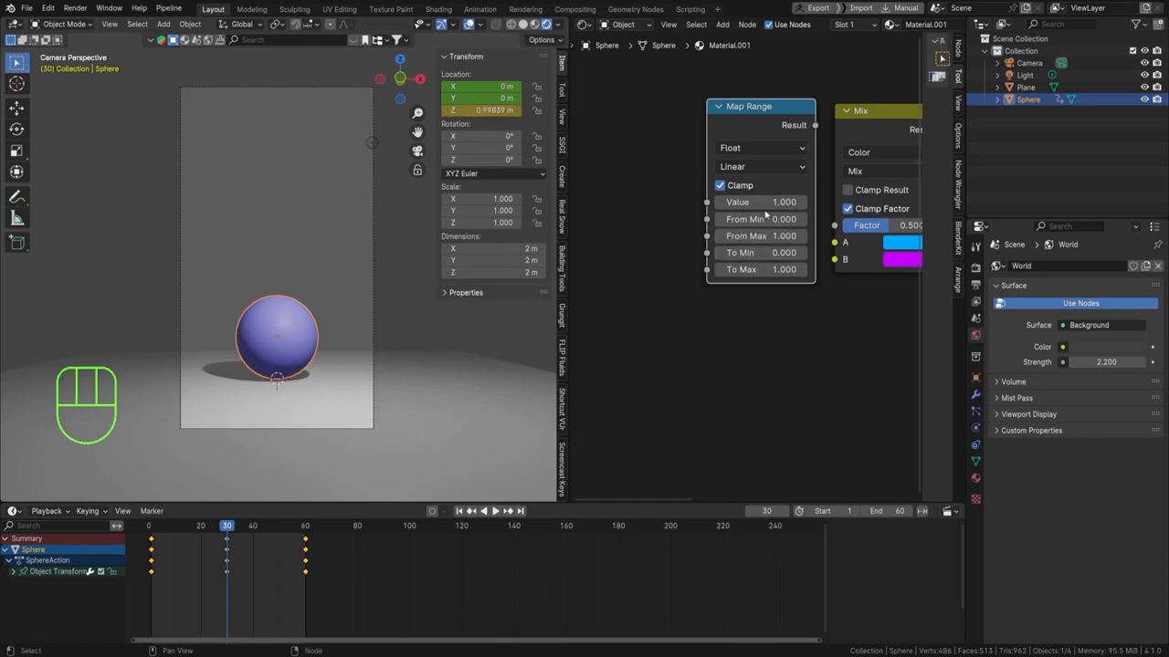
Set Map Range From Min to 0.998 and From Max to 5.798, the sphere's low and peak heights.
double_click(760, 219)
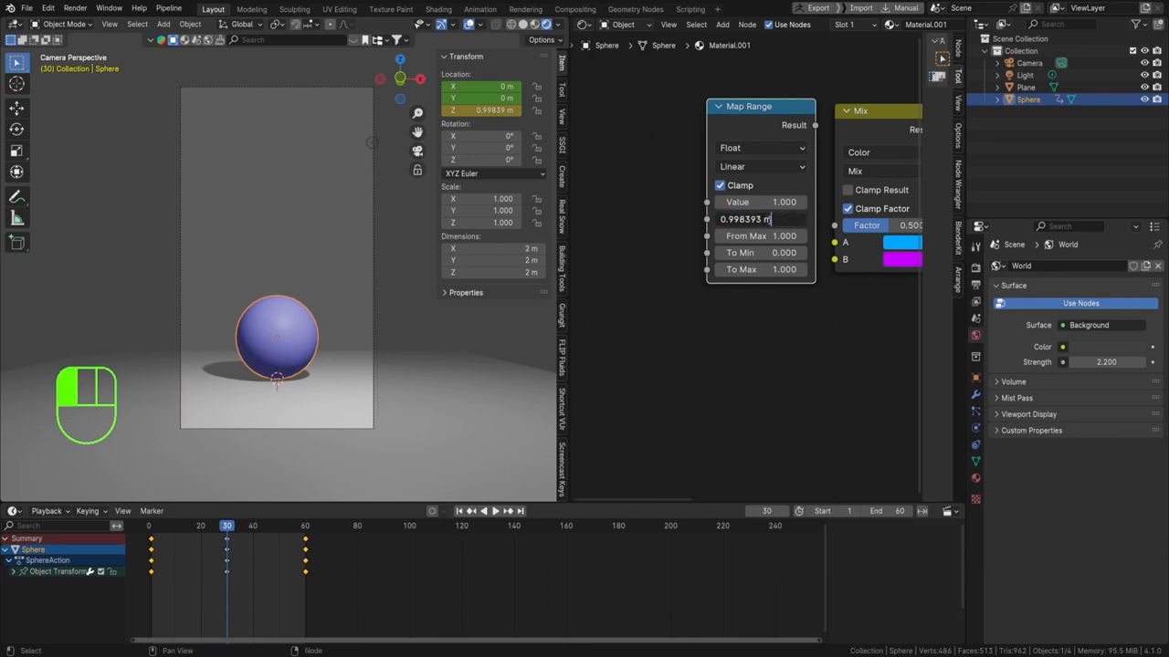
key("Backspace")
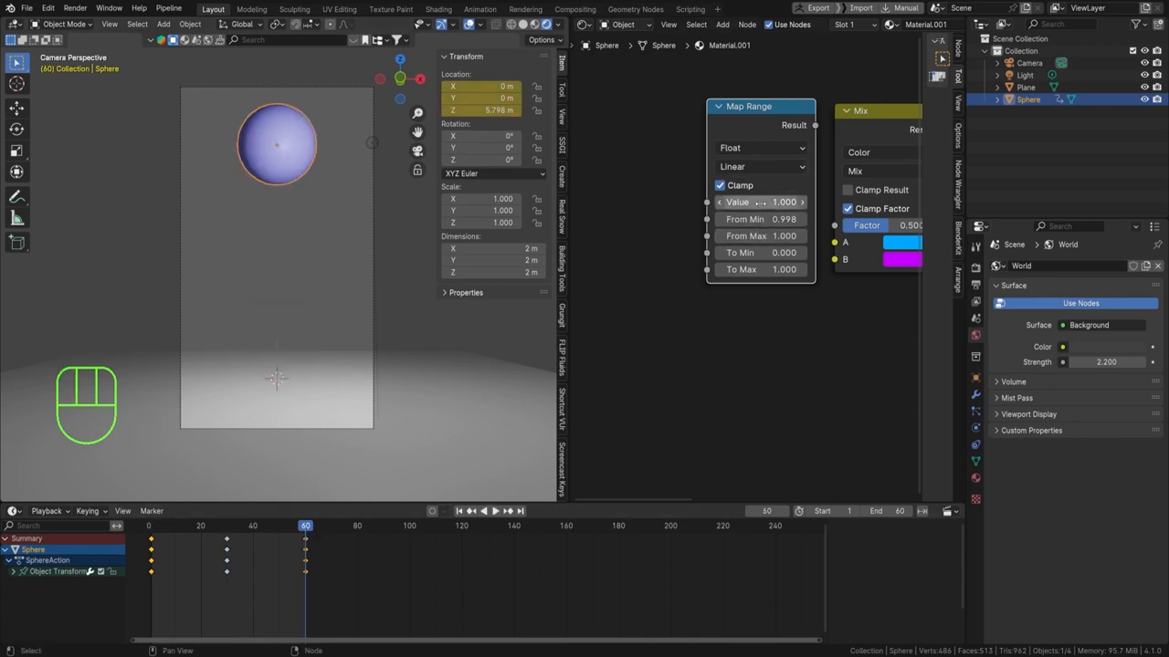
key("Backspace")
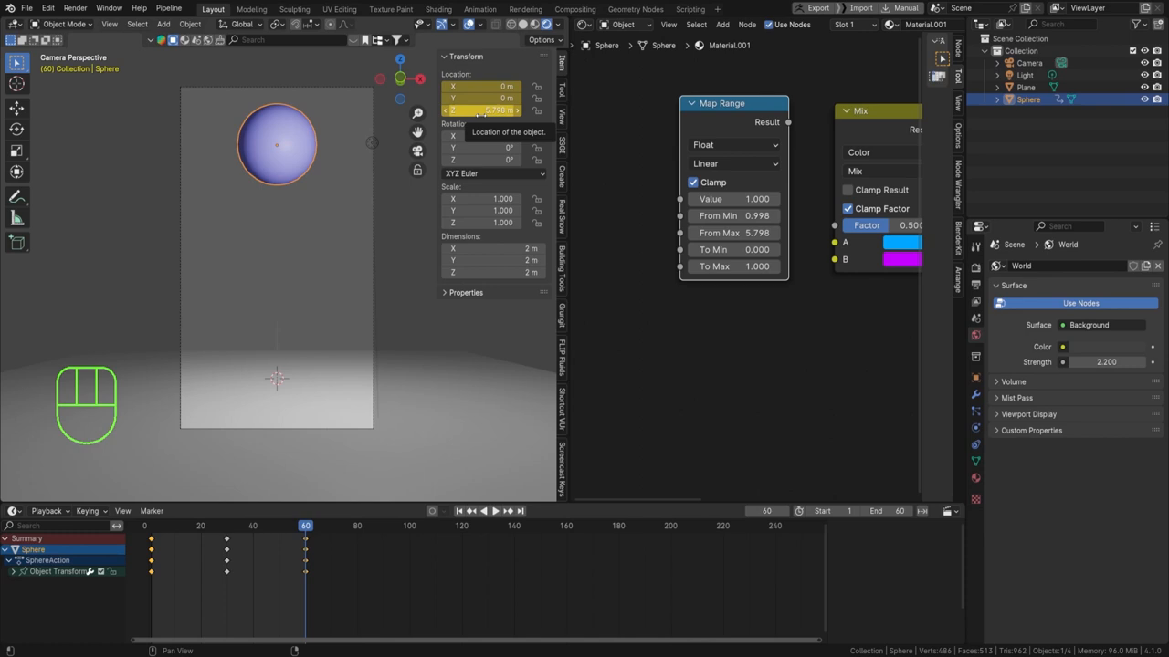
Drive the Map Range Value with the sphere's Location Z via Copy as New Driver and Paste Driver.
right_click(483, 109)
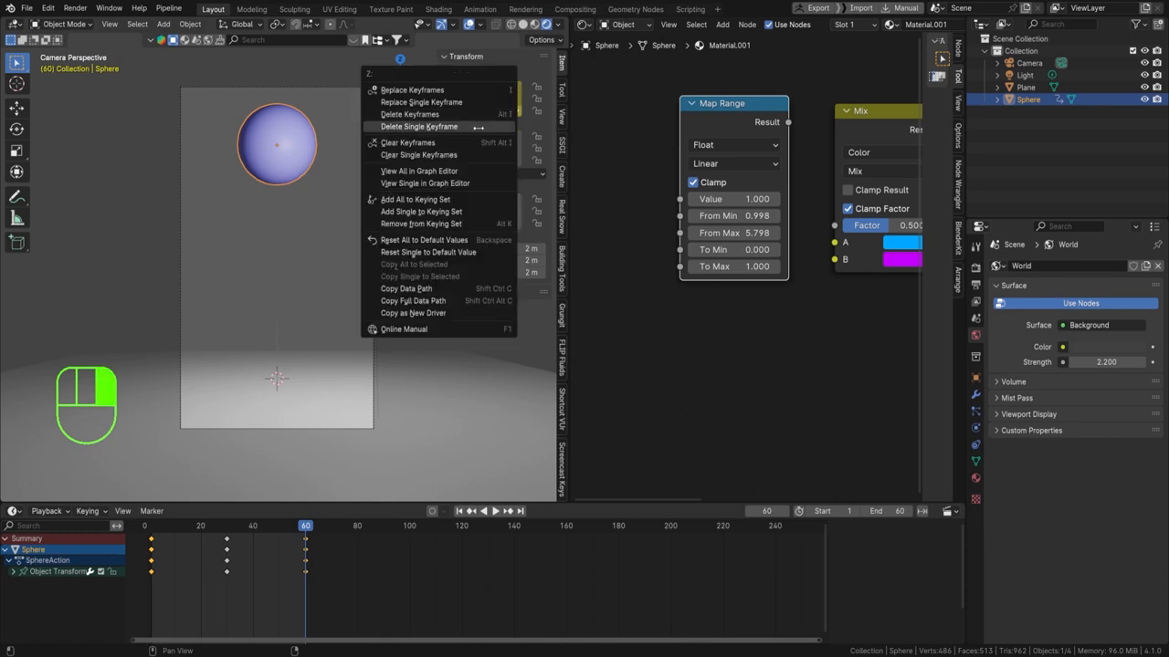
mouse_move(413, 314)
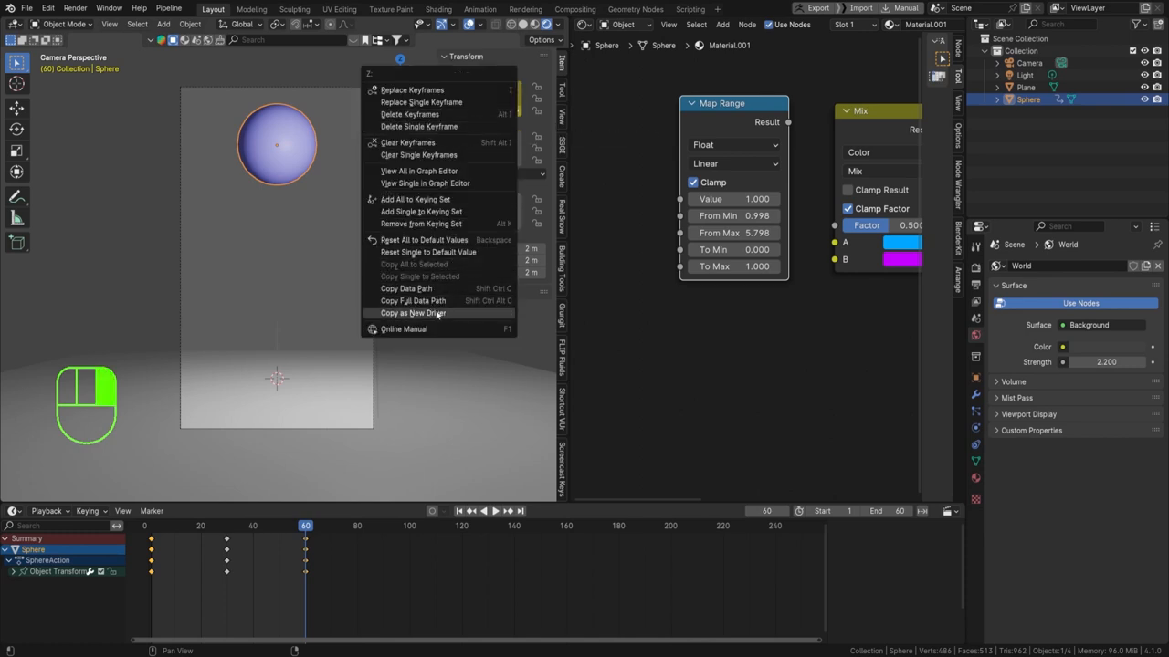
mouse_move(412, 312)
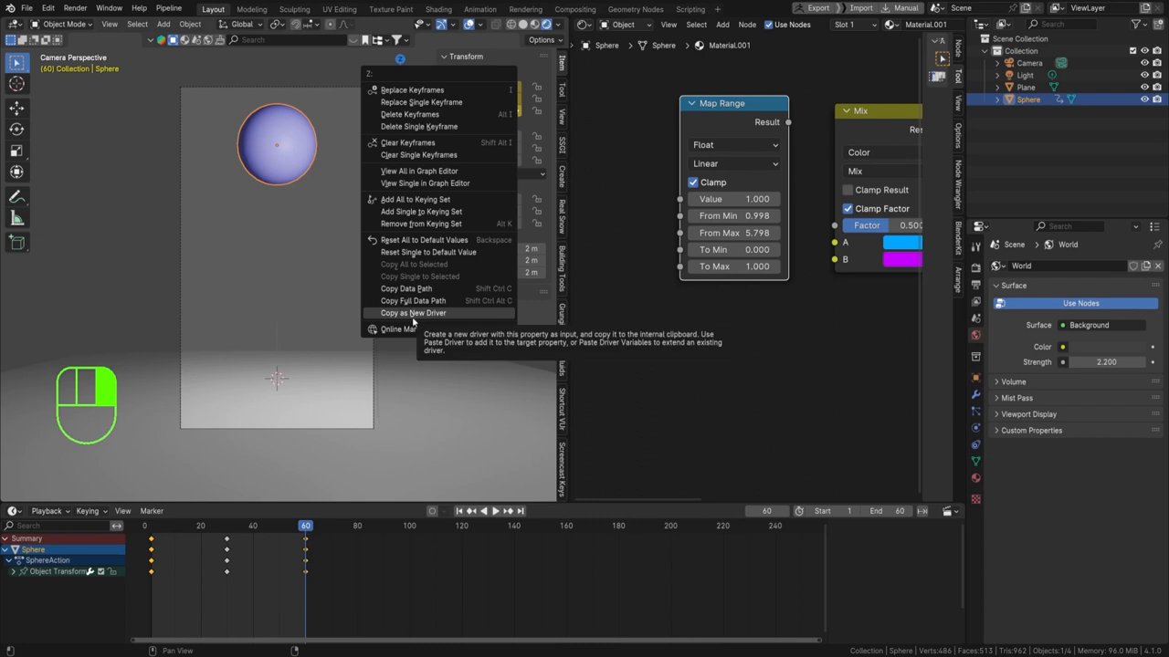
left_click(413, 312)
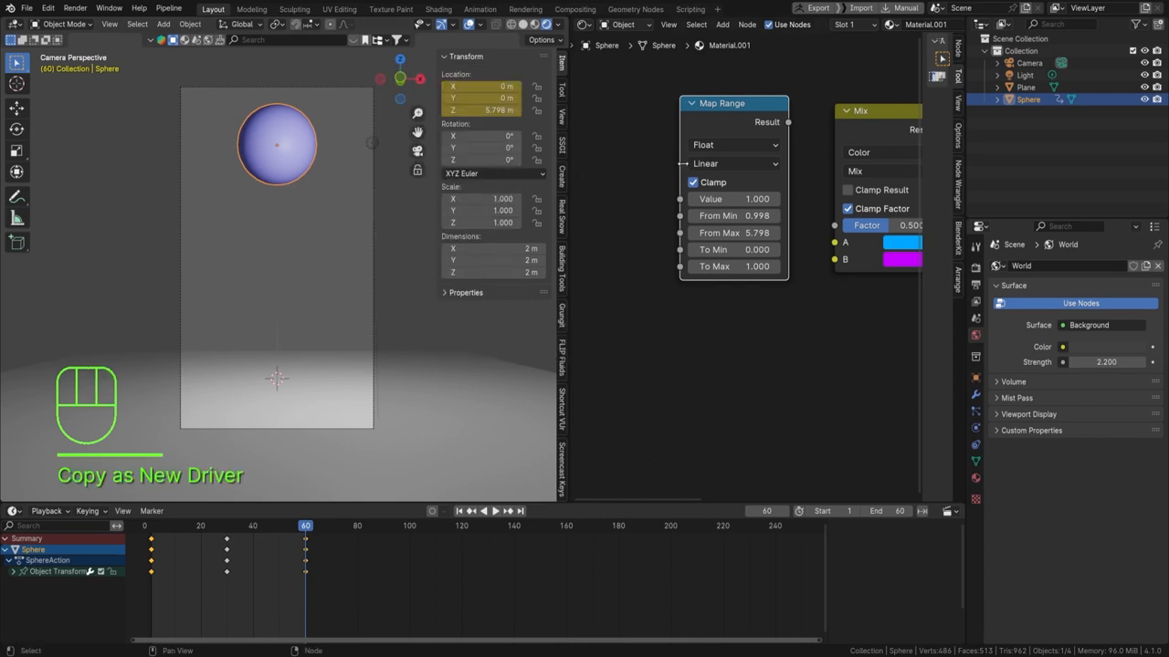
right_click(711, 198)
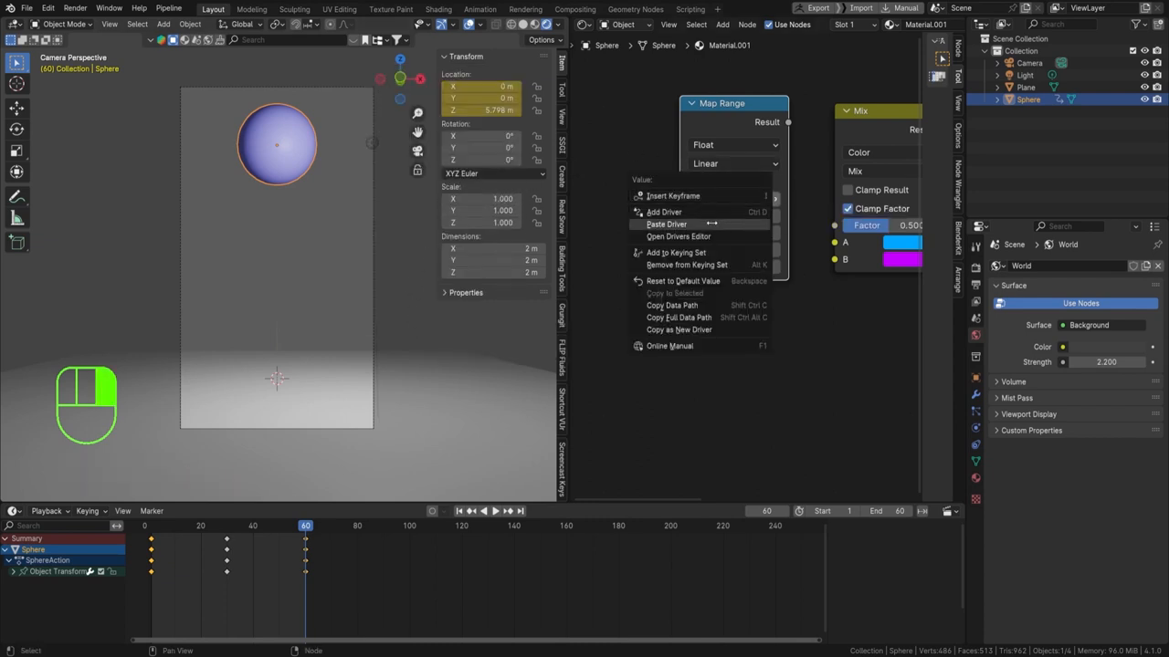
left_click(666, 222)
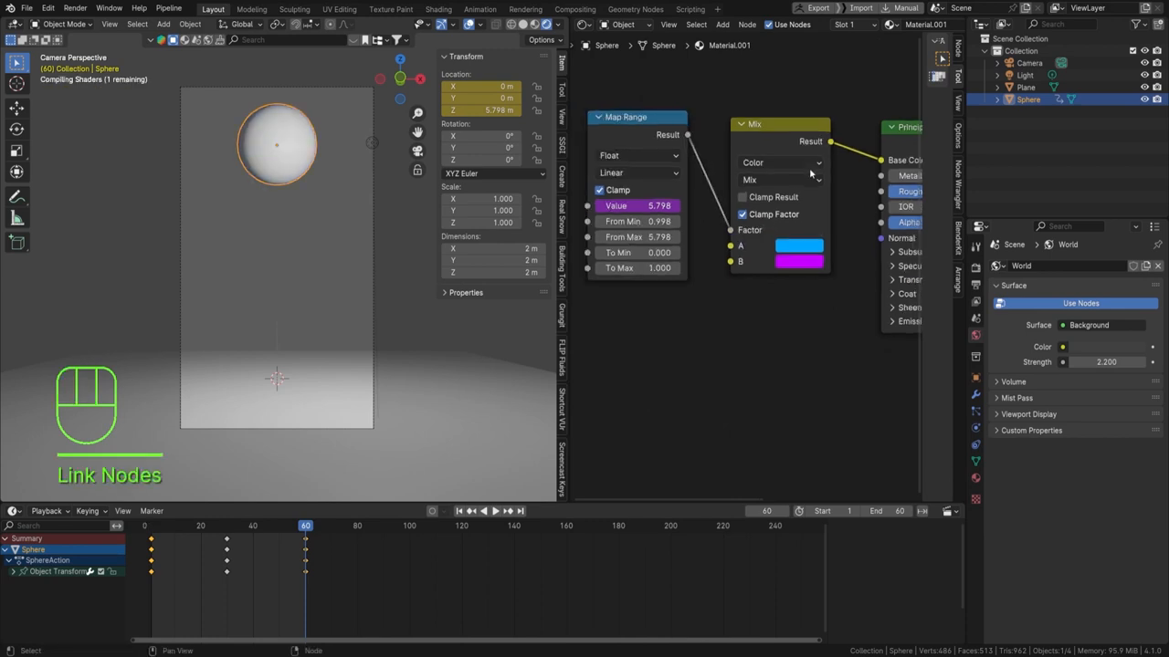
Feed Map Range Result into the Mix Factor and play the bounce to check the blue-to-purple shift.
key("space")
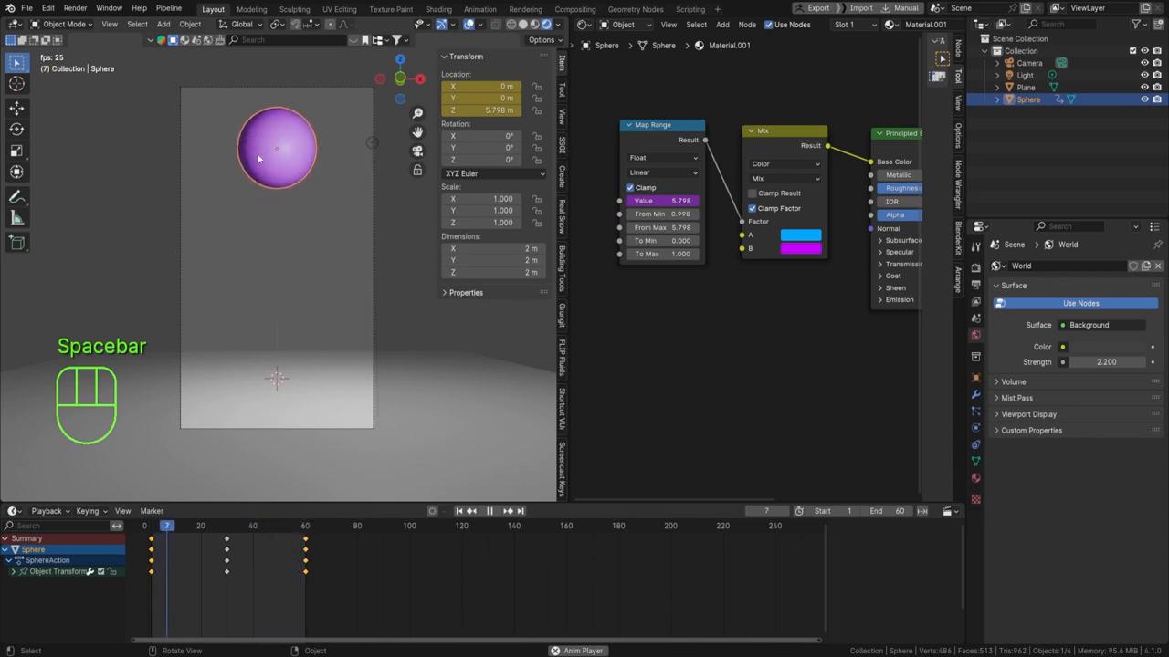
key("space")
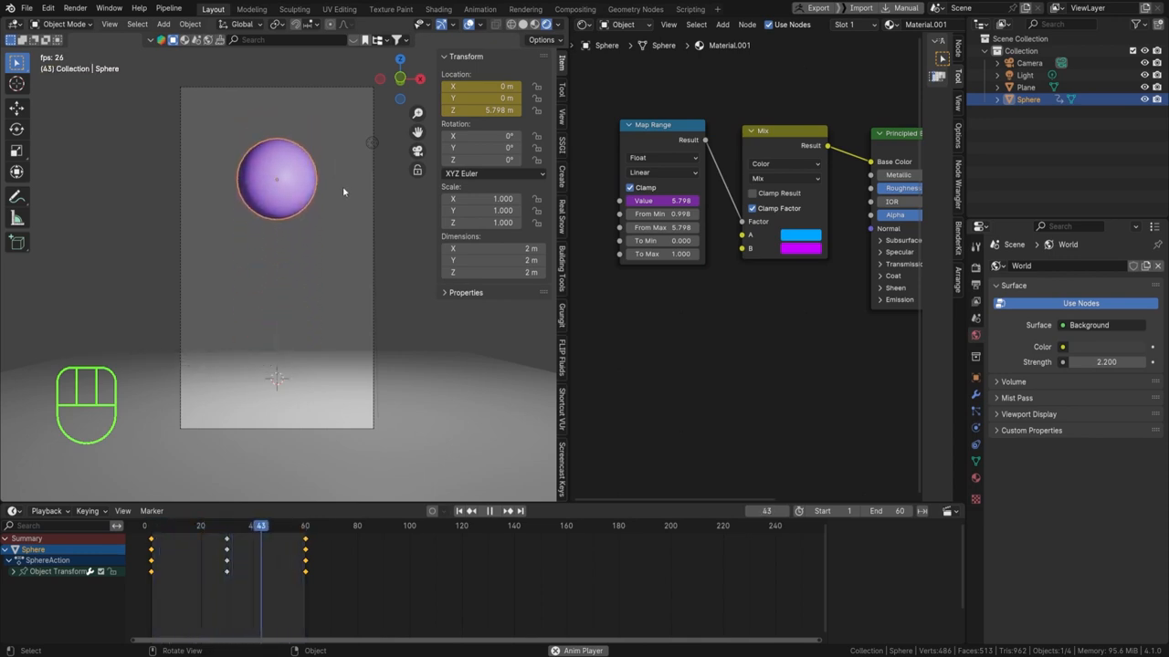
key("space")
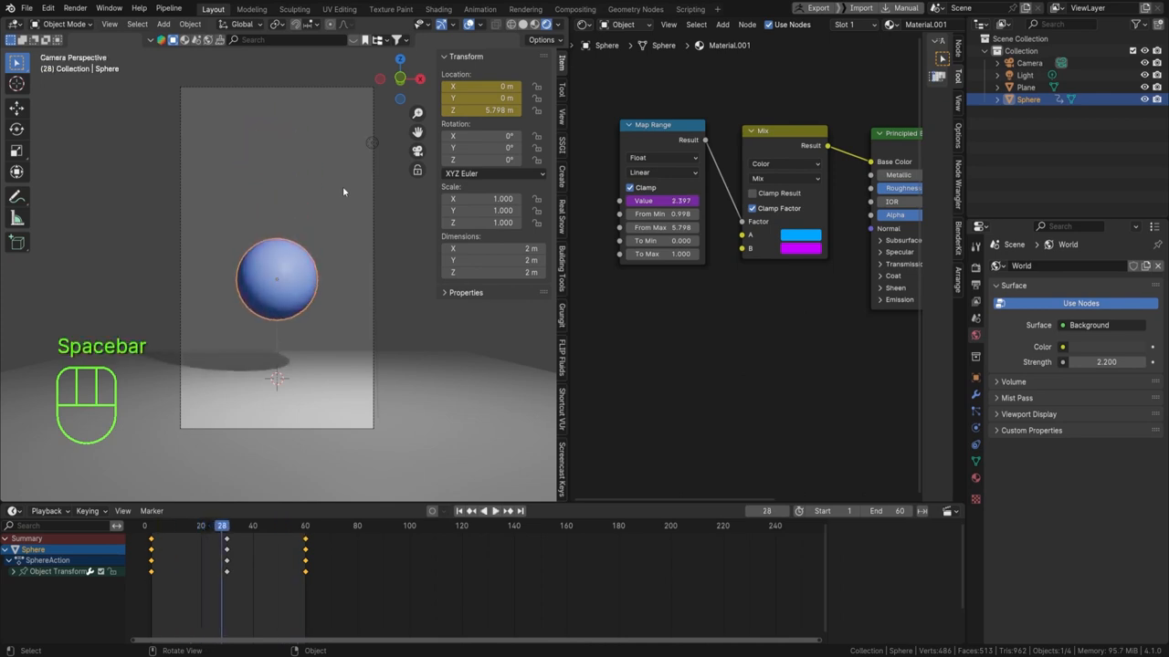
mouse_move(340, 350)
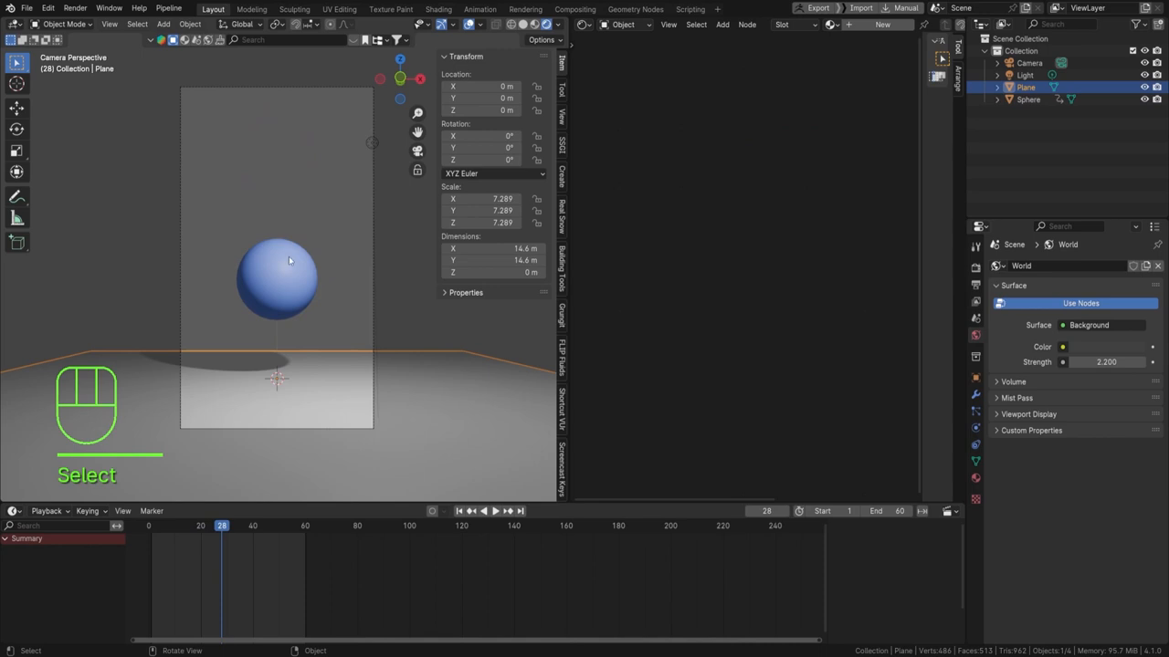
Extrude the floor plane's back edge upward into a wall and shade the backdrop smooth.
key("Tab")
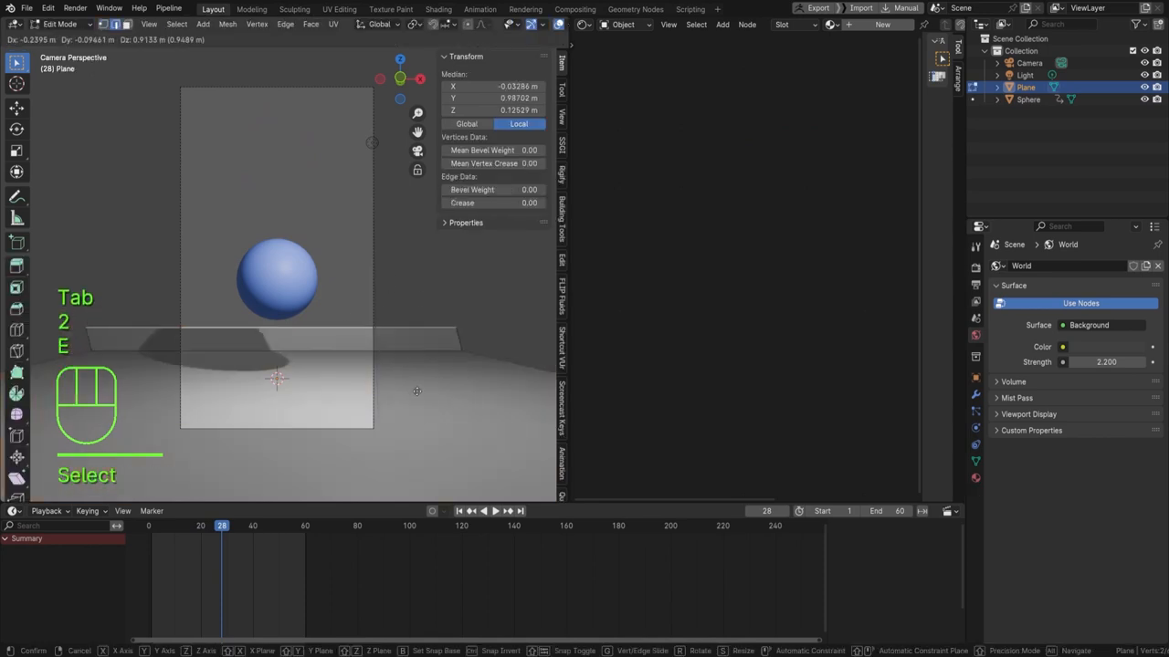
key("e")
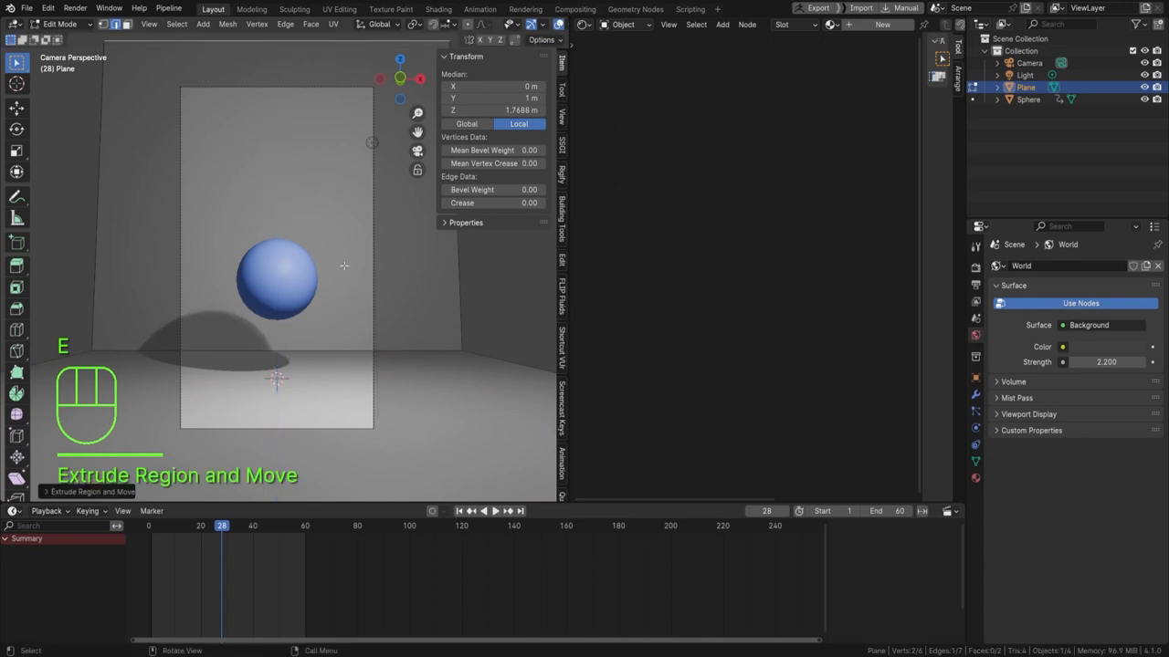
key("ctrl+b")
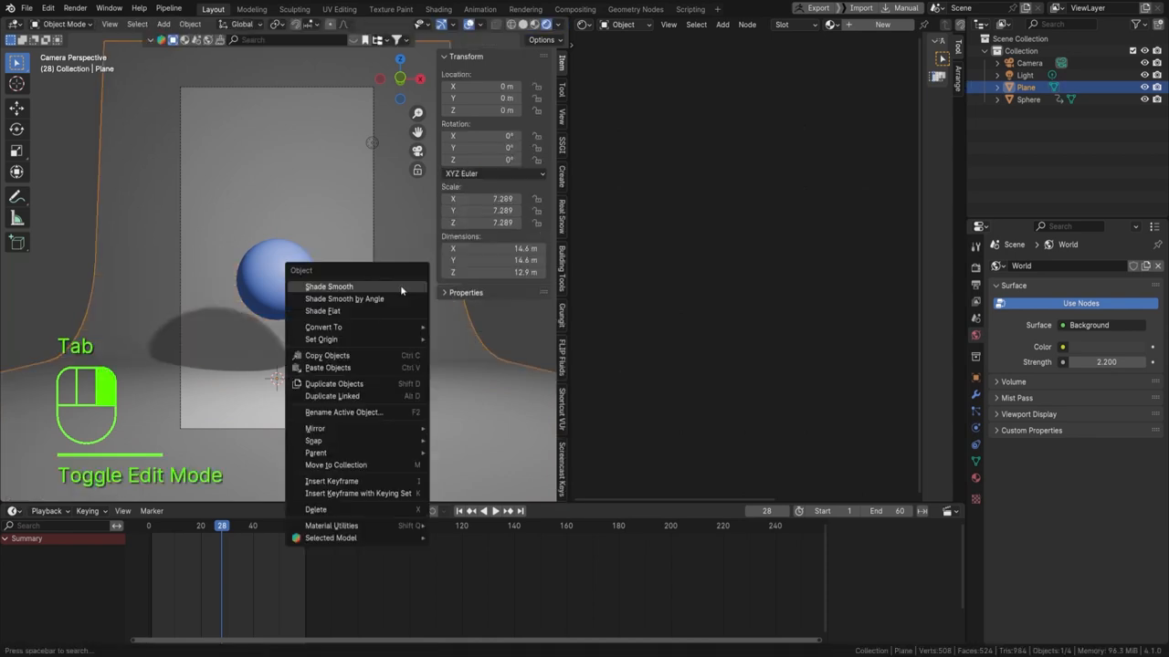
left_click(328, 285)
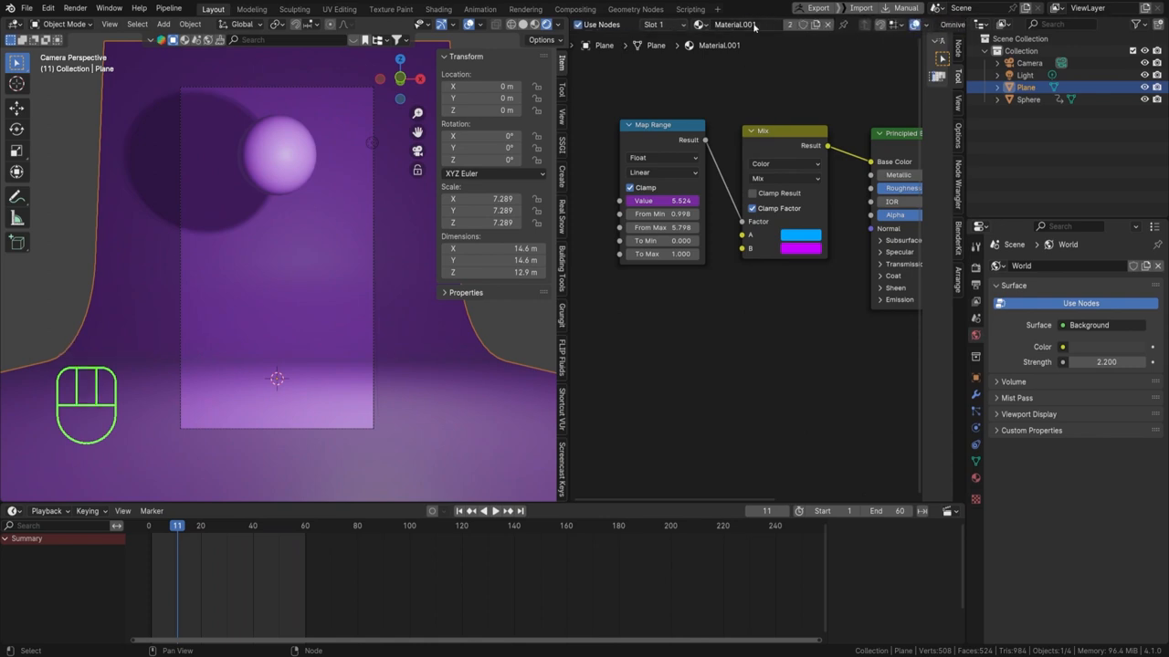
mouse_move(814, 26)
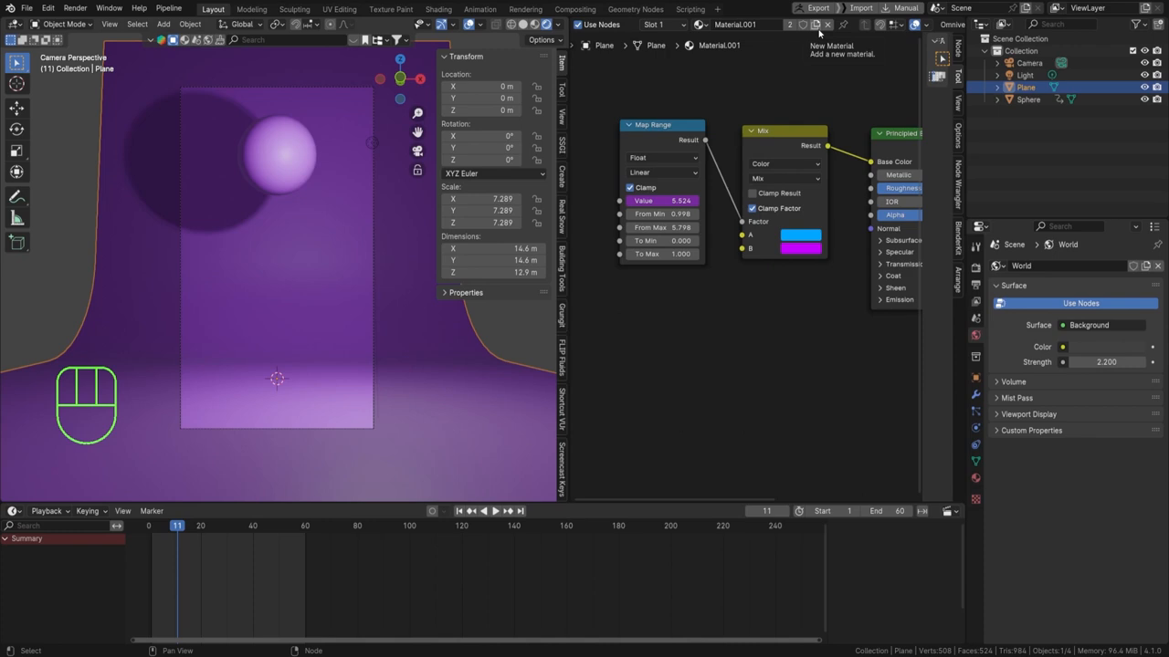
mouse_move(818, 29)
type("Floor")
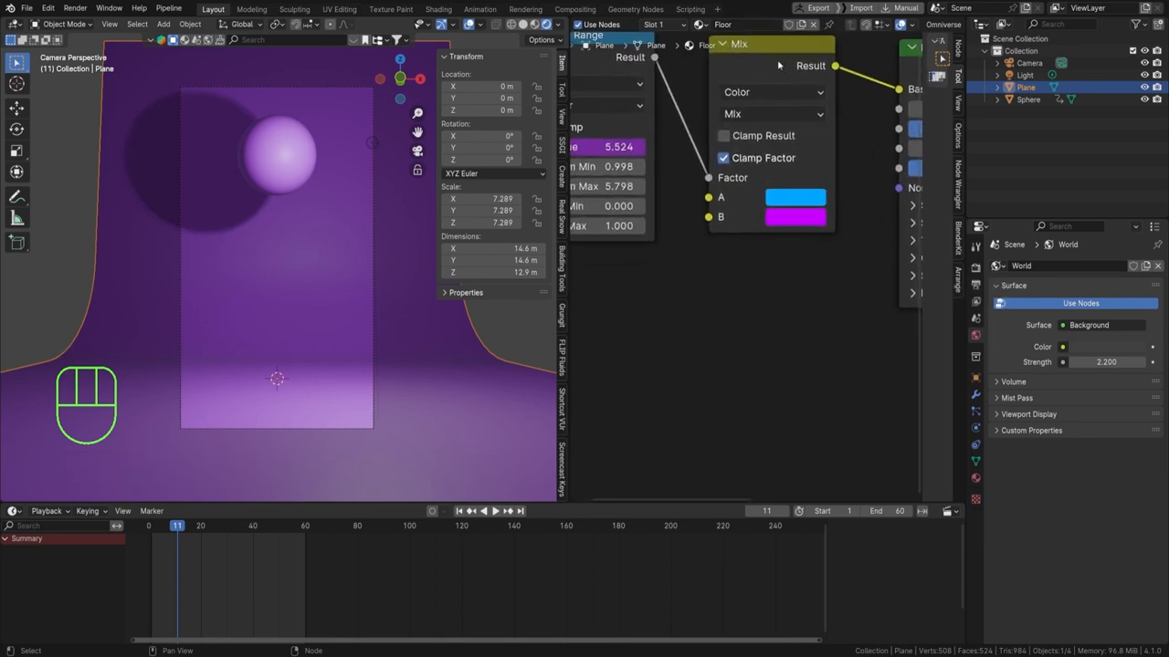
Duplicate the sphere's material onto the backdrop as a separate copy named Floor.
key("shift+d")
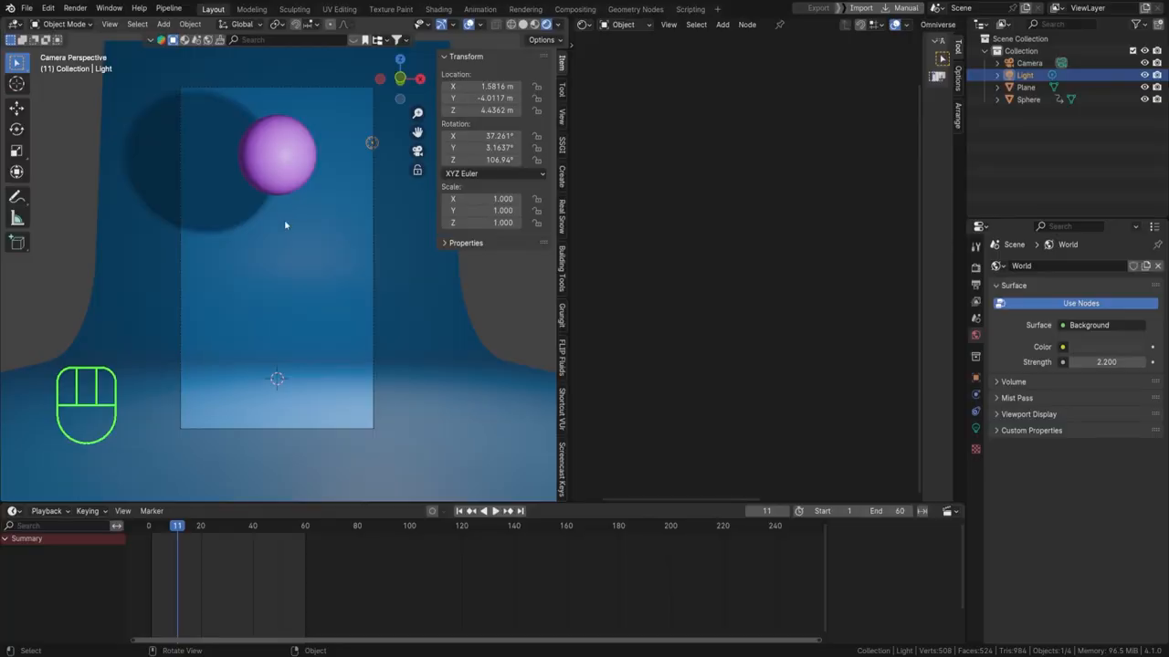
mouse_move(347, 274)
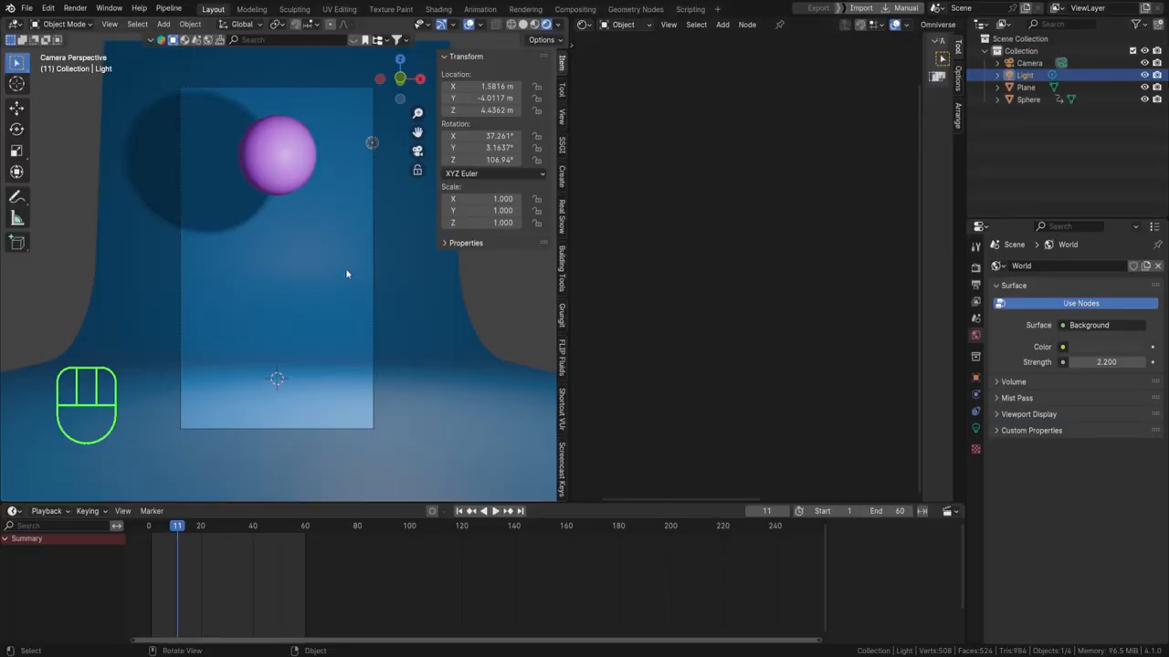